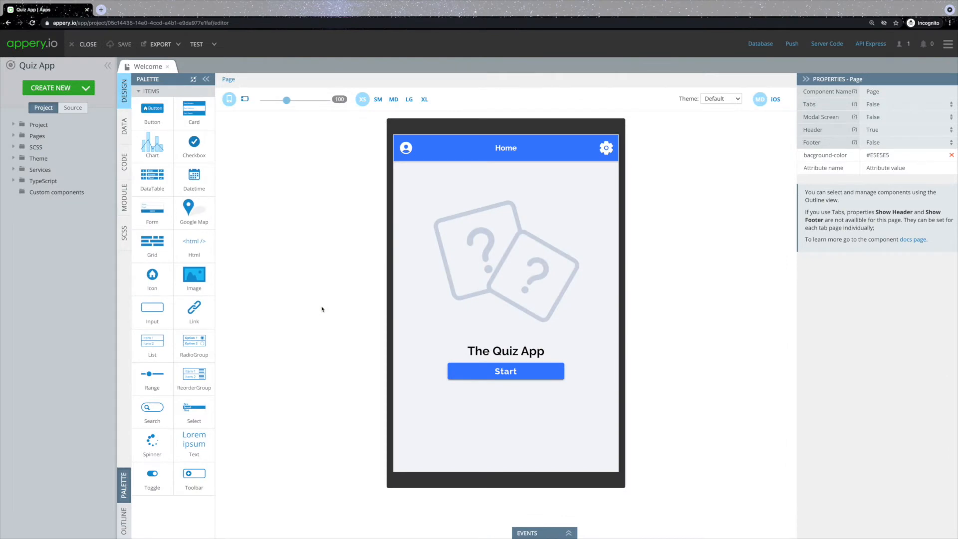
# - Launch the Quiz App live preview via TEST, landing on the player's Profile page
pyautogui.click(196, 44)
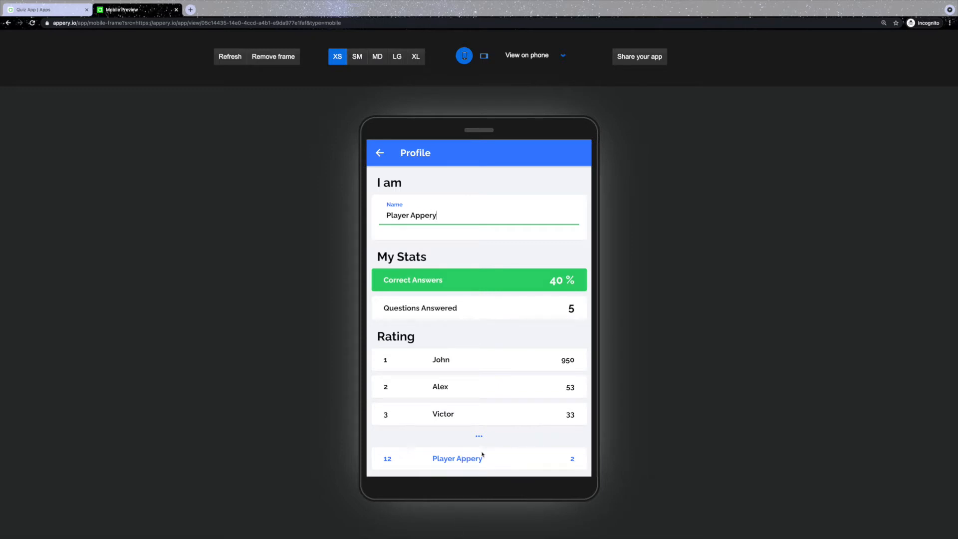
# - From Settings, confirm Reset Progress to wipe the quiz stats, then return to Home
pyautogui.scroll(-3)
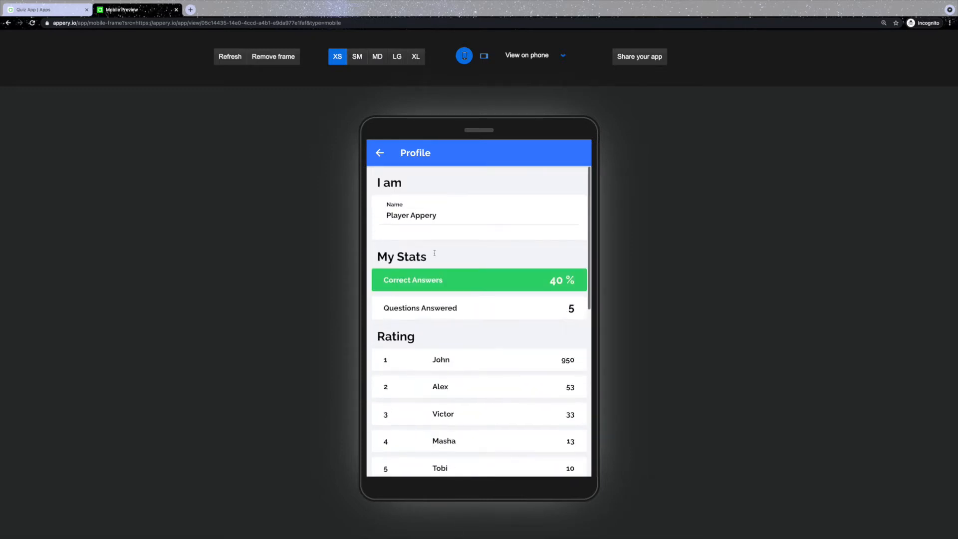
pyautogui.click(380, 153)
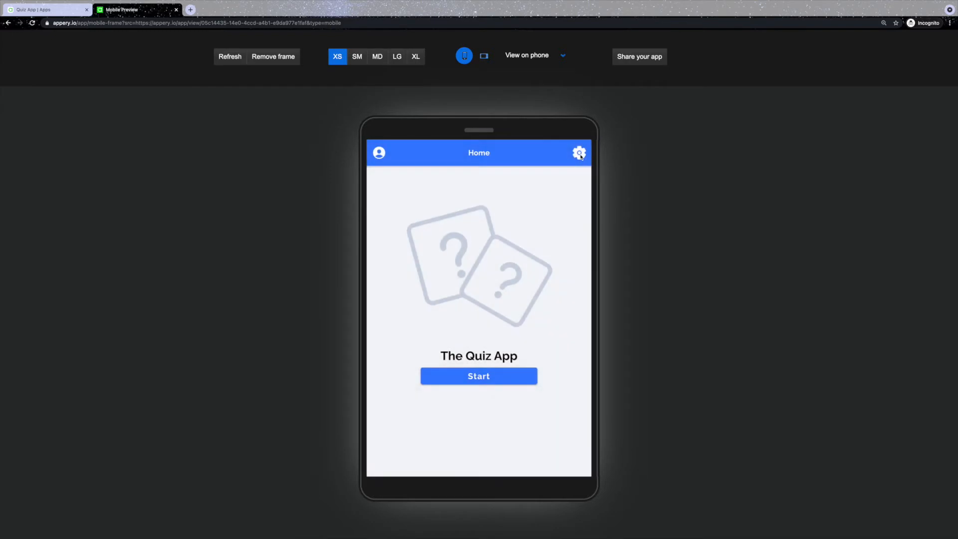
pyautogui.click(578, 152)
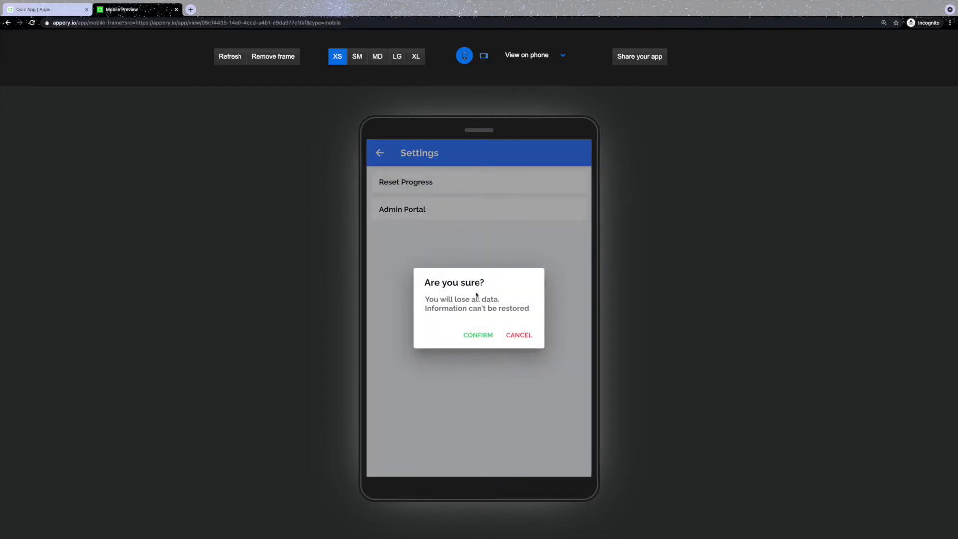
pyautogui.click(477, 335)
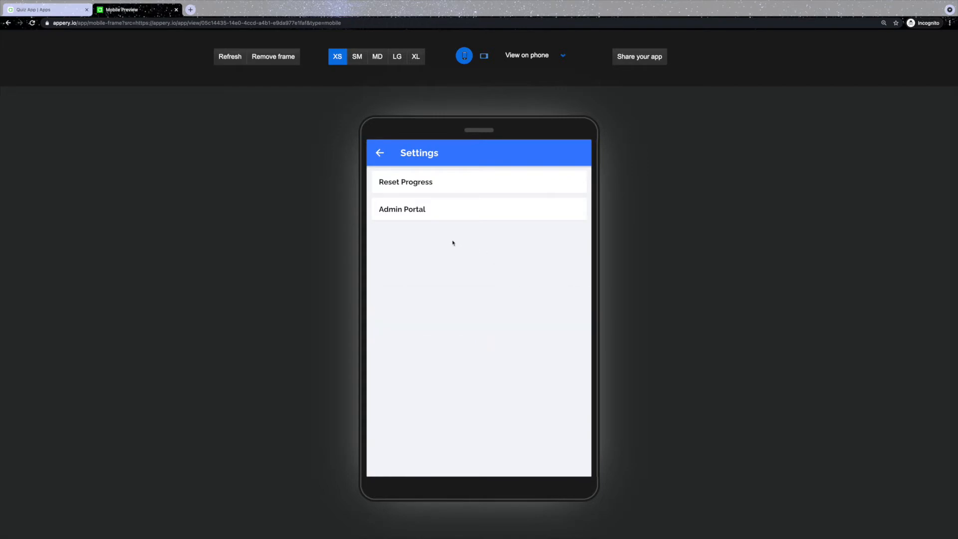
pyautogui.moveTo(380, 154)
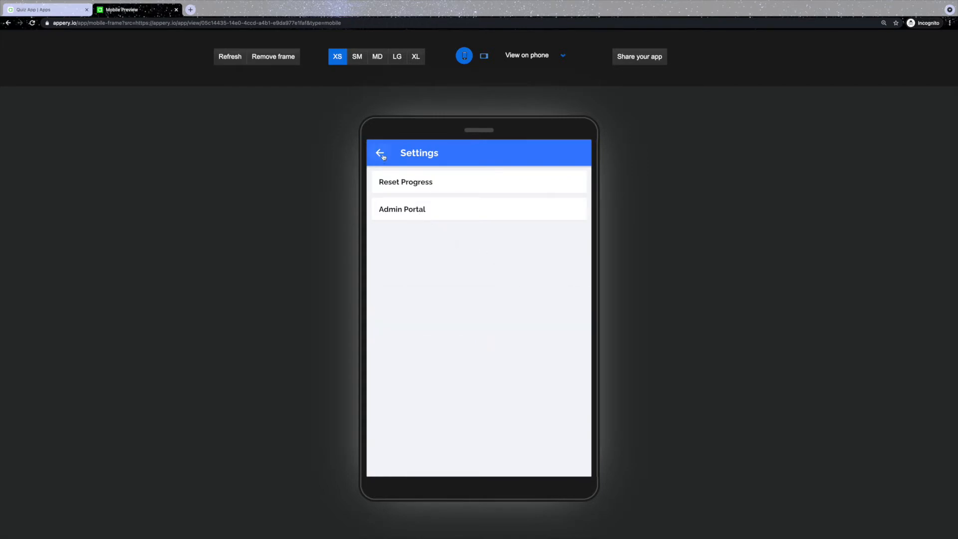
pyautogui.click(379, 152)
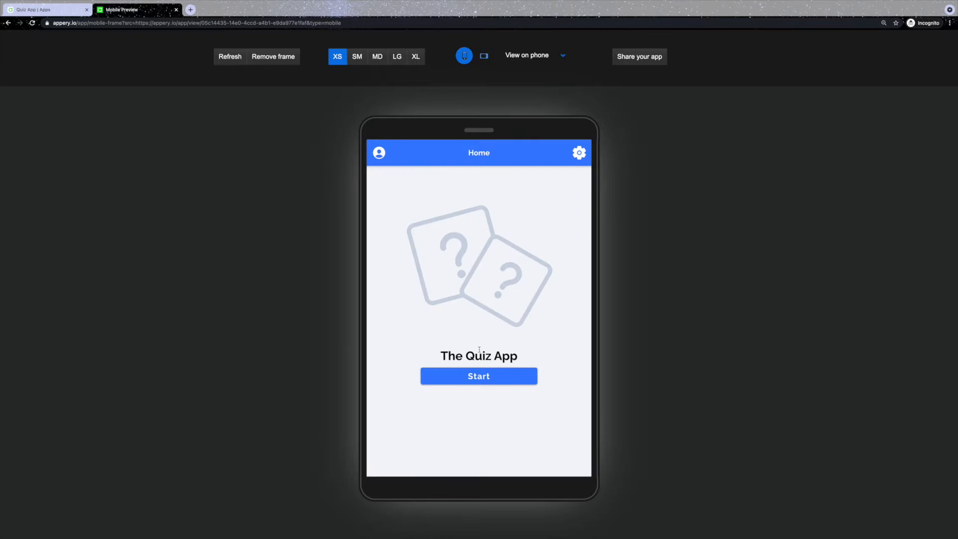
# - Start a quiz at Medium difficulty and choose the General Science category
pyautogui.click(478, 376)
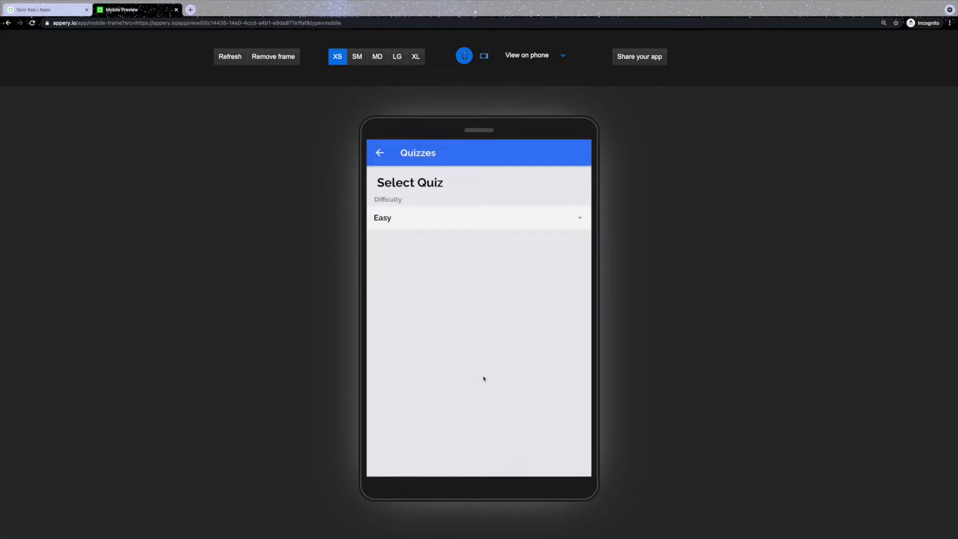
pyautogui.click(478, 218)
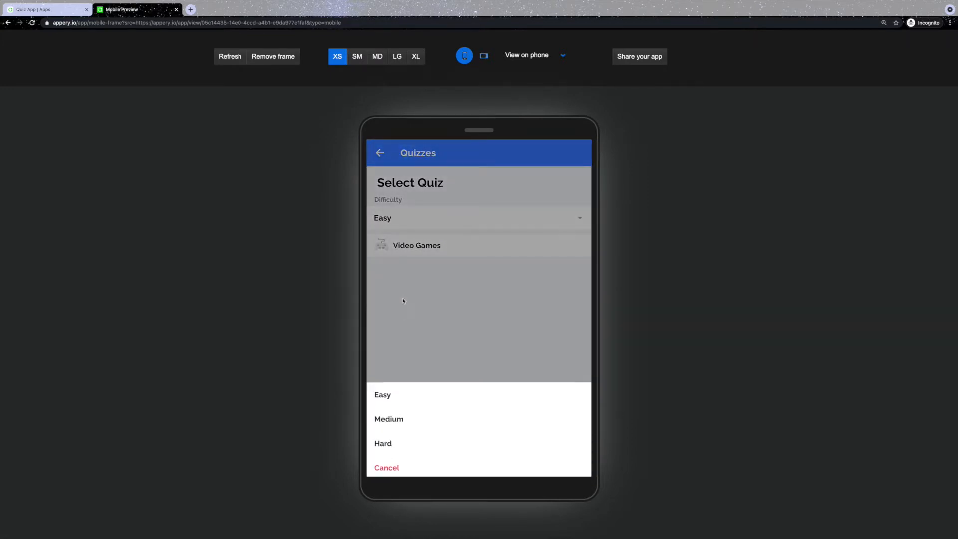
pyautogui.click(389, 418)
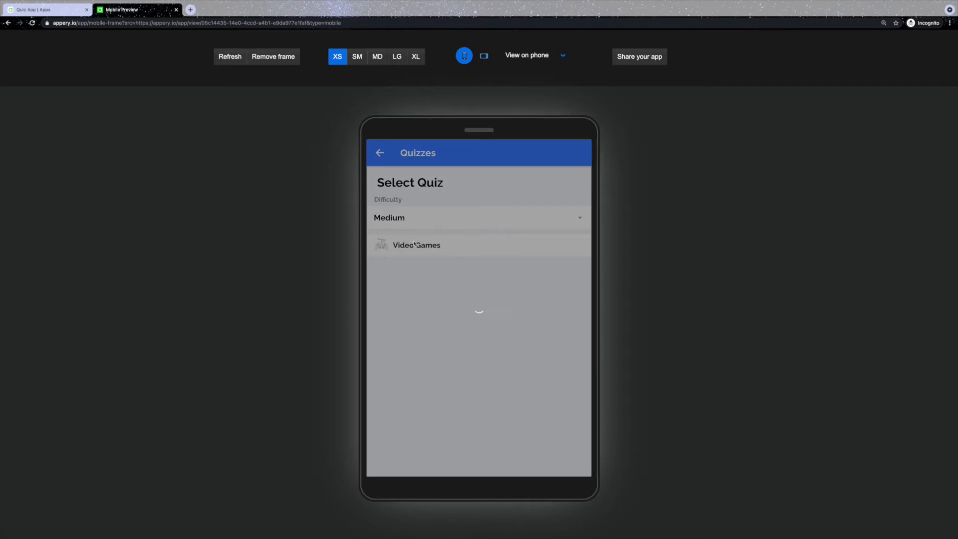
pyautogui.click(416, 245)
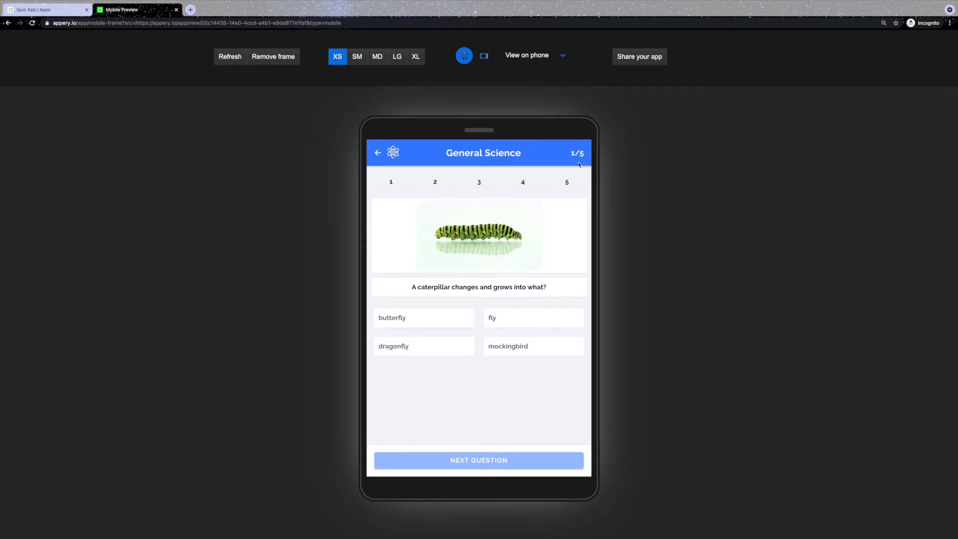
pyautogui.moveTo(476, 306)
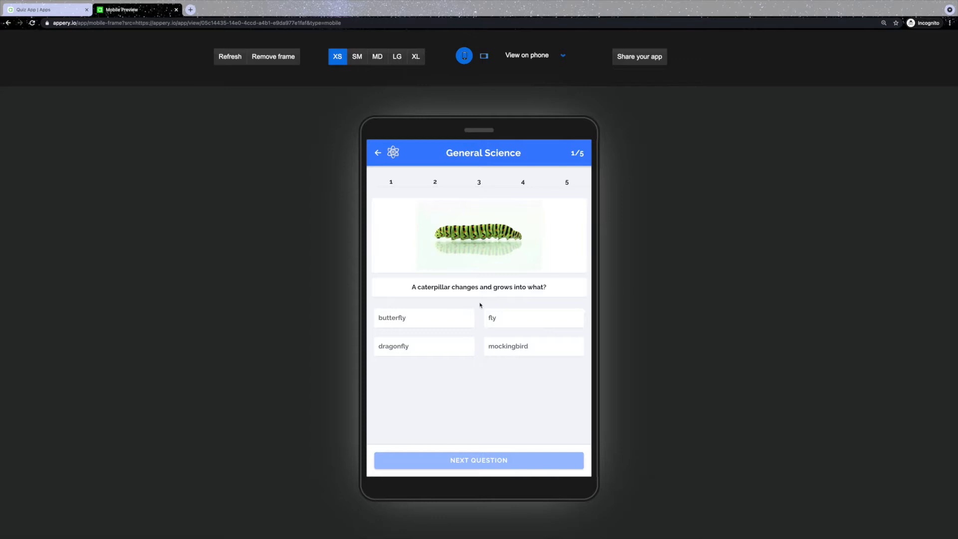
pyautogui.moveTo(478, 307)
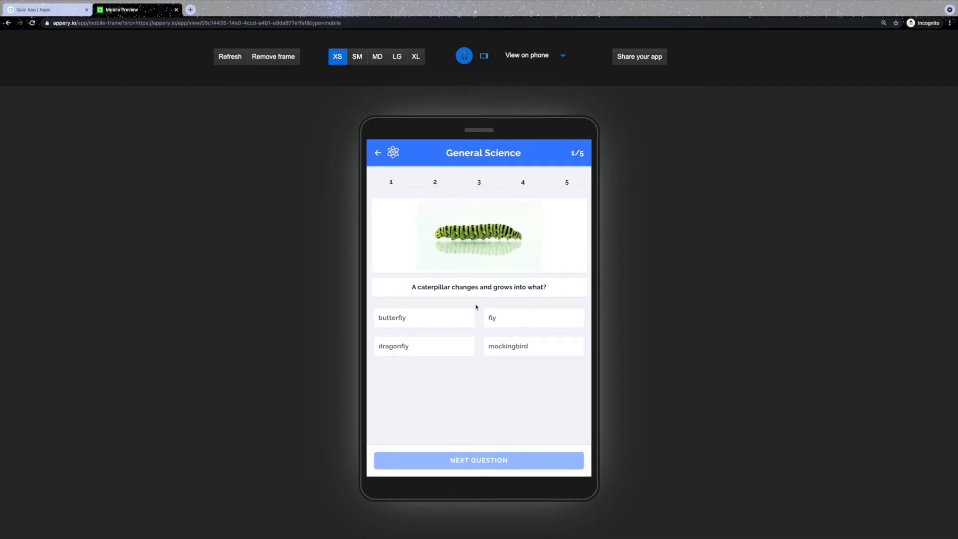
# - Answer the five questions (butterfly, Gas, ...) and finish with 80% correct on the Profile
pyautogui.click(424, 318)
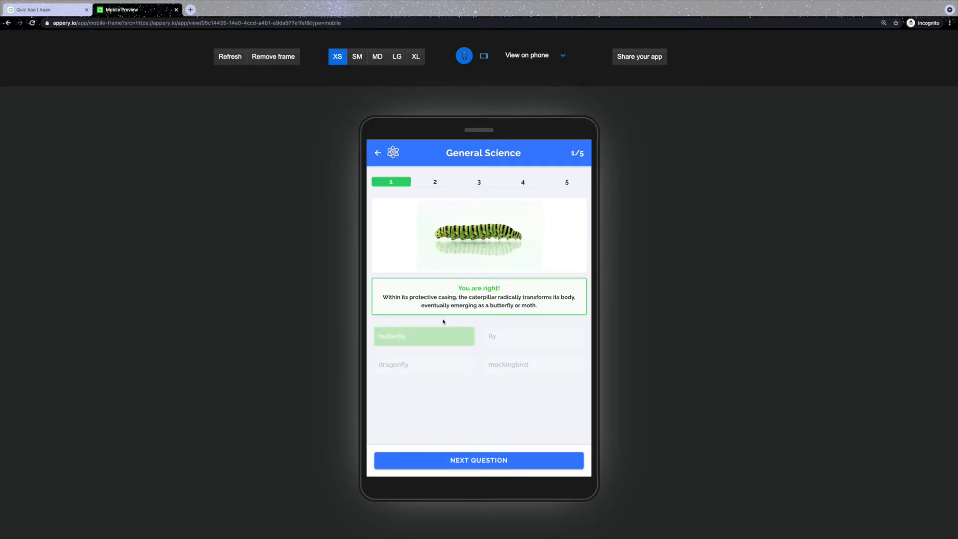
pyautogui.click(478, 460)
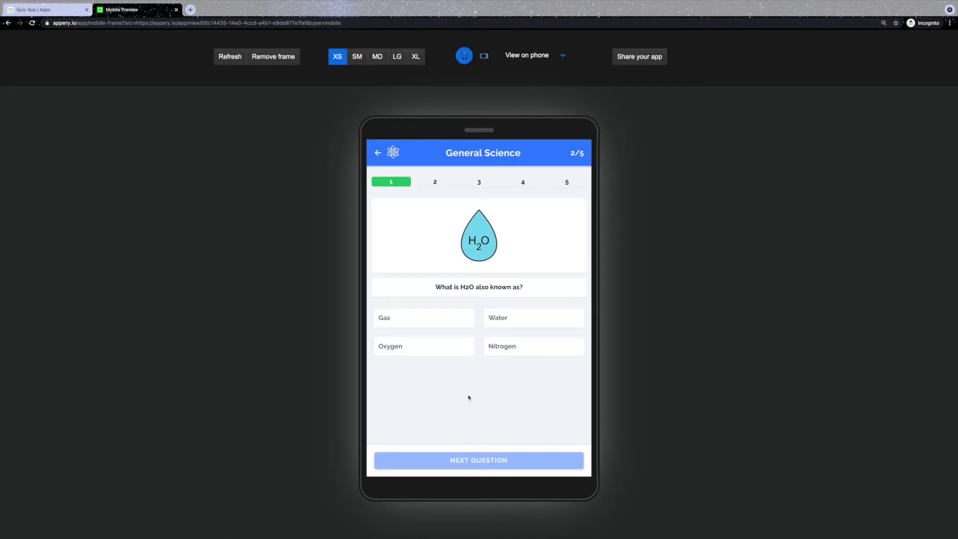
pyautogui.click(423, 317)
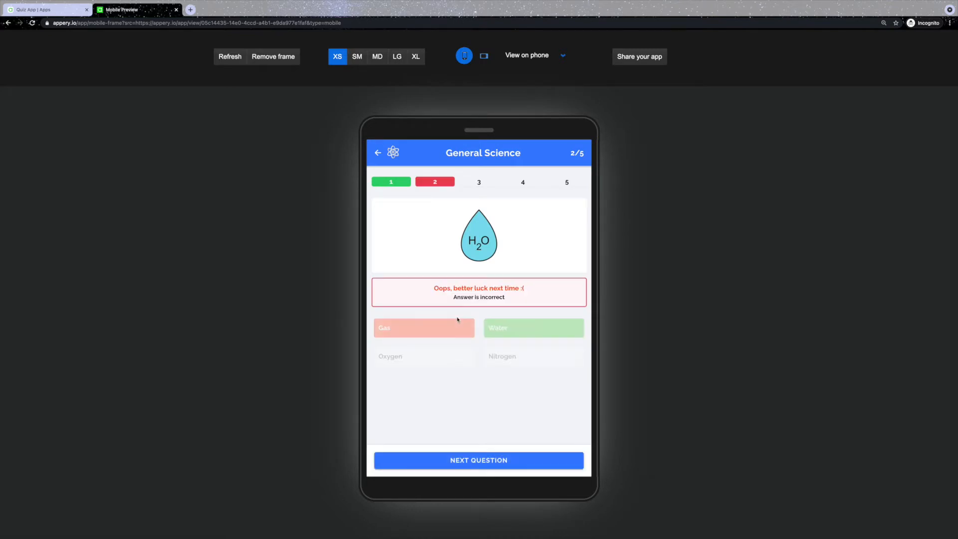
pyautogui.click(479, 460)
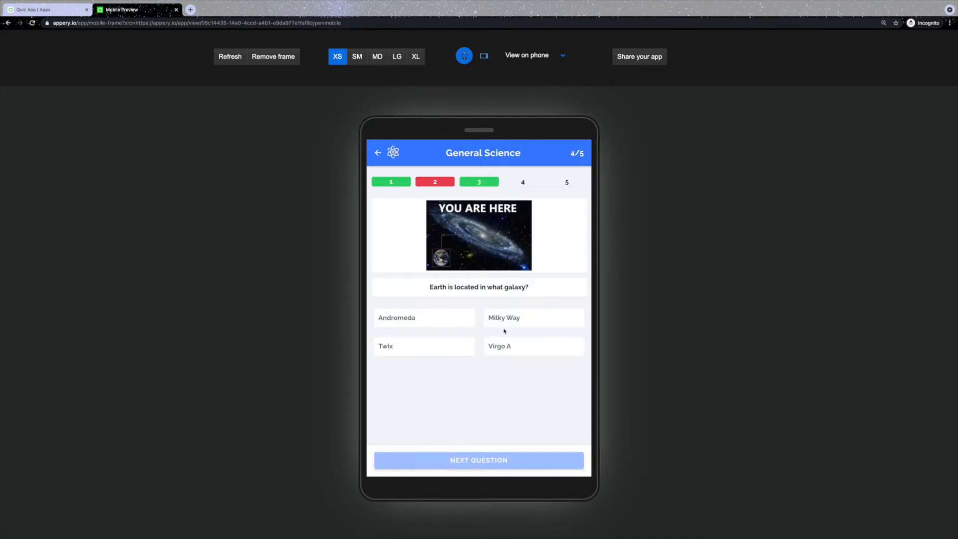
pyautogui.click(479, 460)
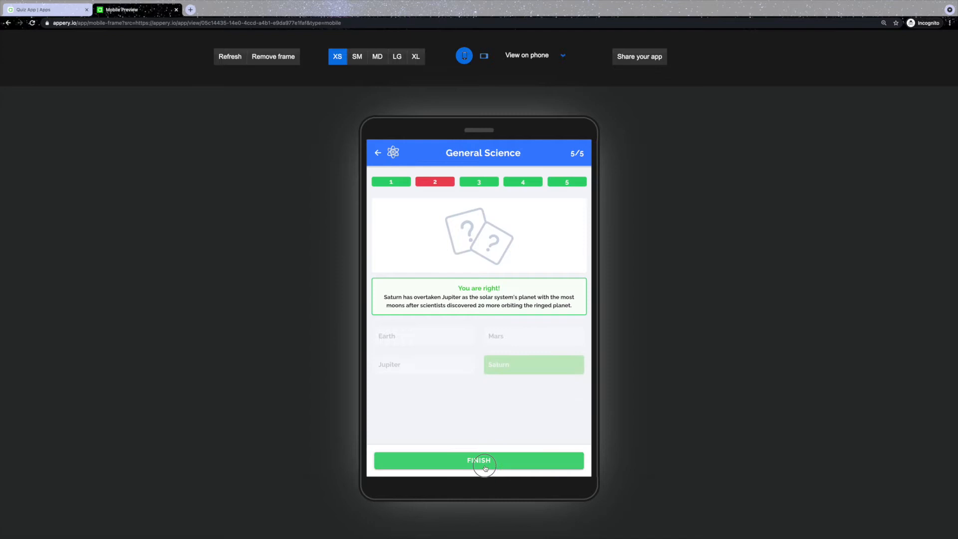
pyautogui.click(478, 460)
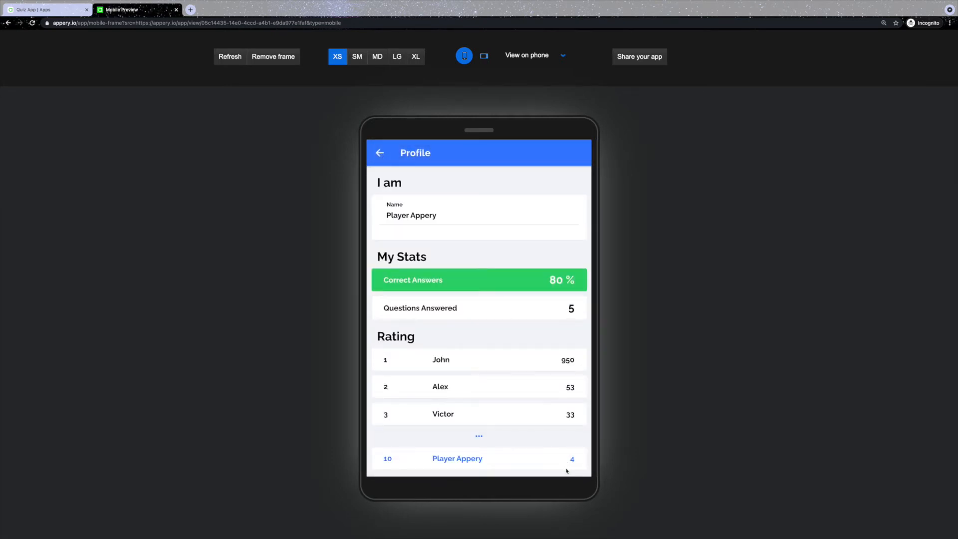
# - Reach the Admin Portal sign-in from Settings and read the Reference note about the admin password
pyautogui.click(379, 153)
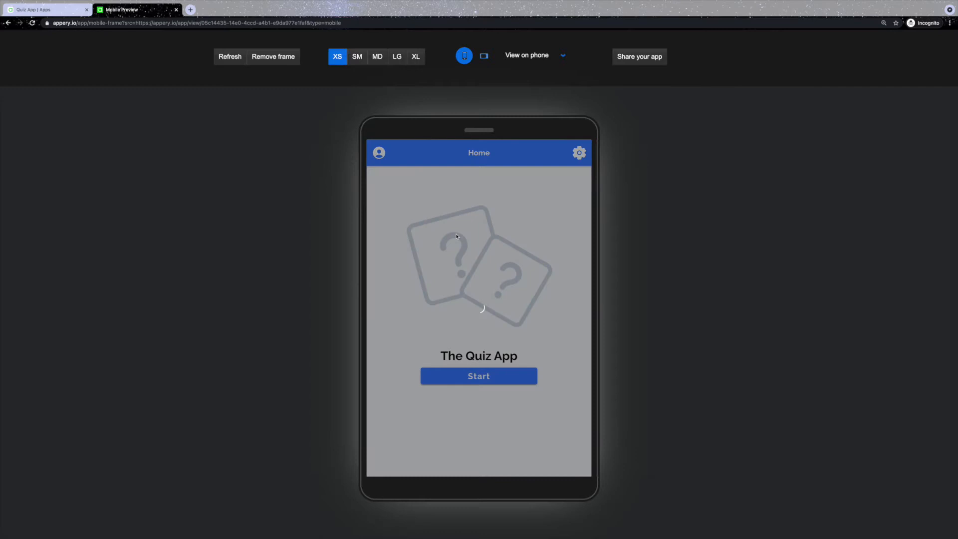
pyautogui.click(578, 153)
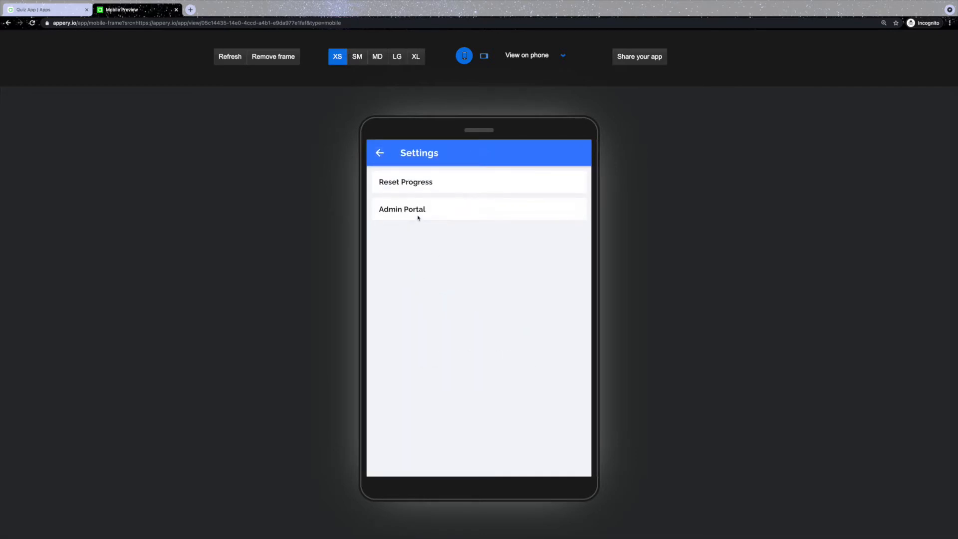
pyautogui.click(402, 209)
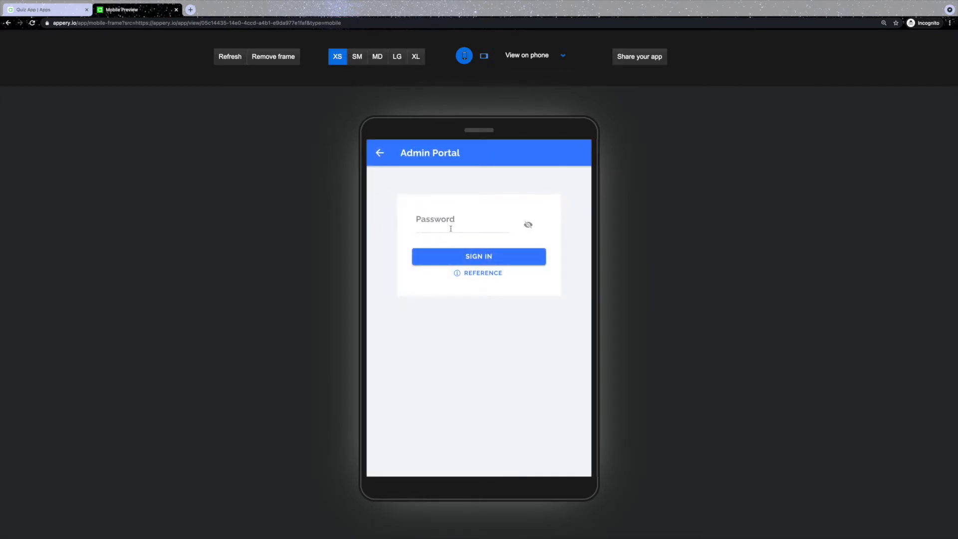
pyautogui.click(478, 257)
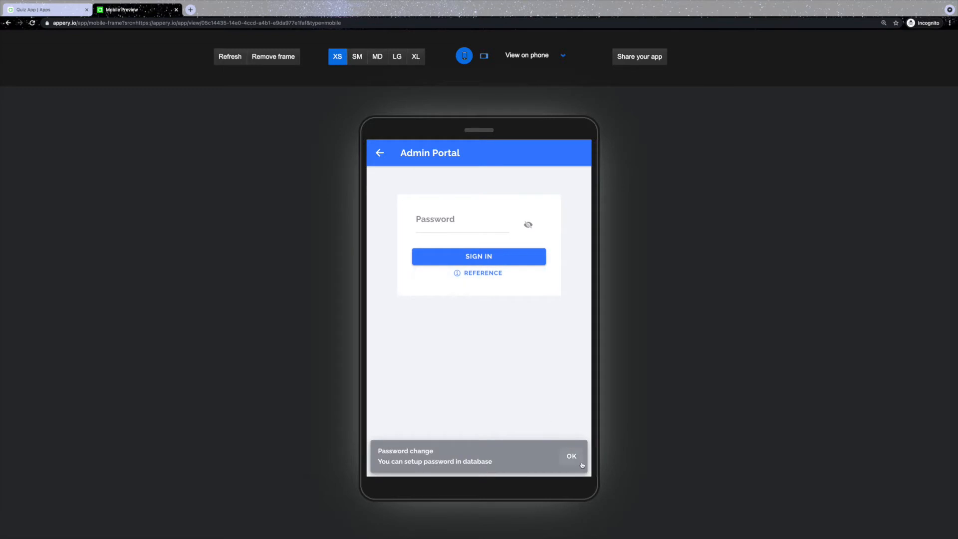
pyautogui.click(571, 456)
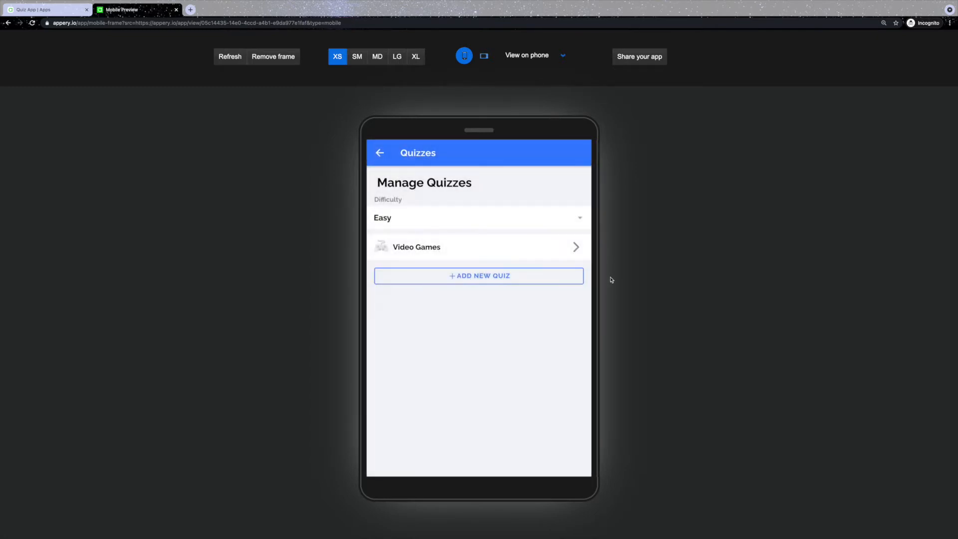
pyautogui.moveTo(530, 225)
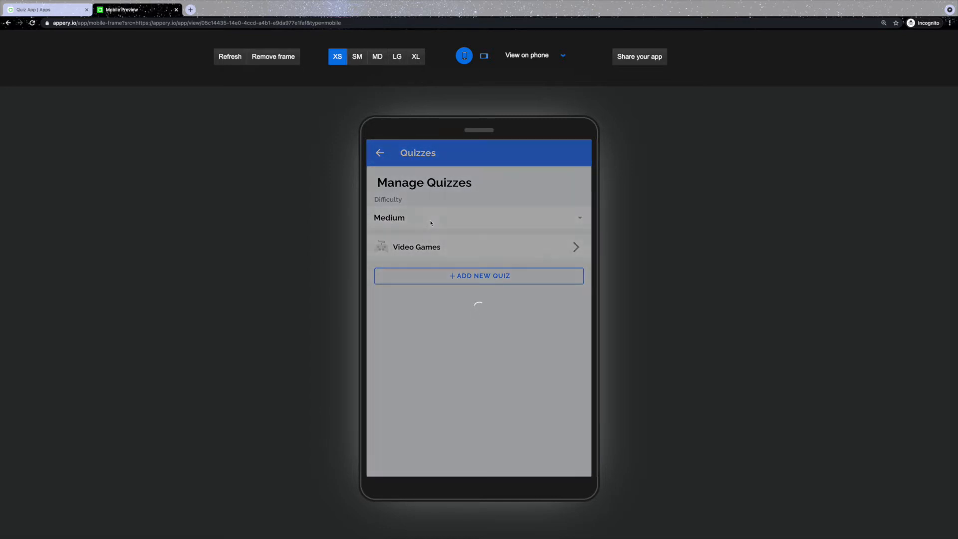
pyautogui.click(479, 218)
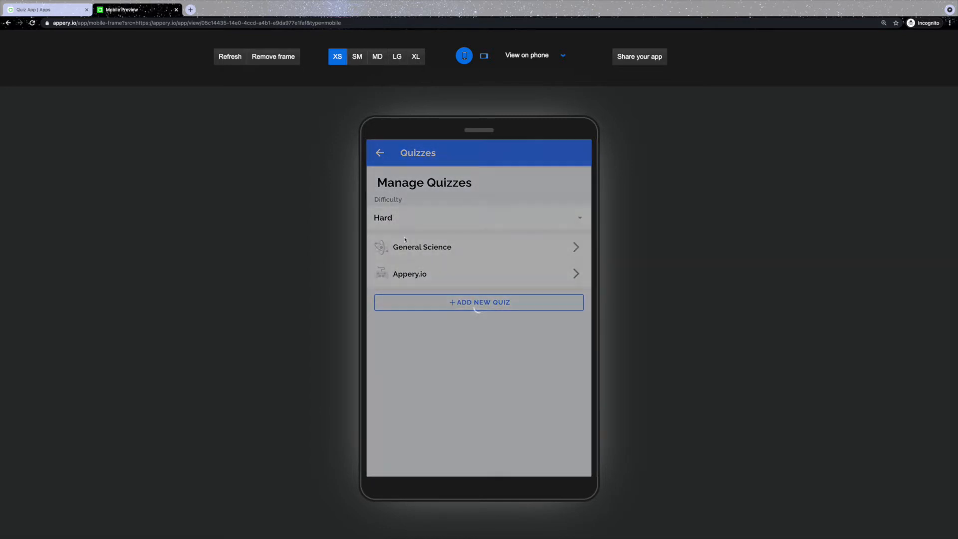
pyautogui.click(478, 218)
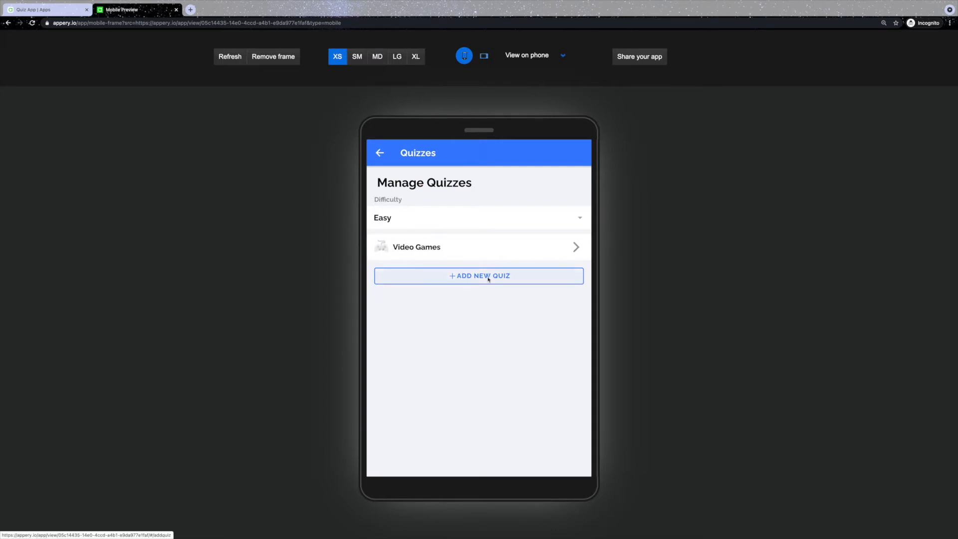
# - Name the new quiz Demo Quiz, give it the Science icon and Easy level, and continue
pyautogui.click(478, 276)
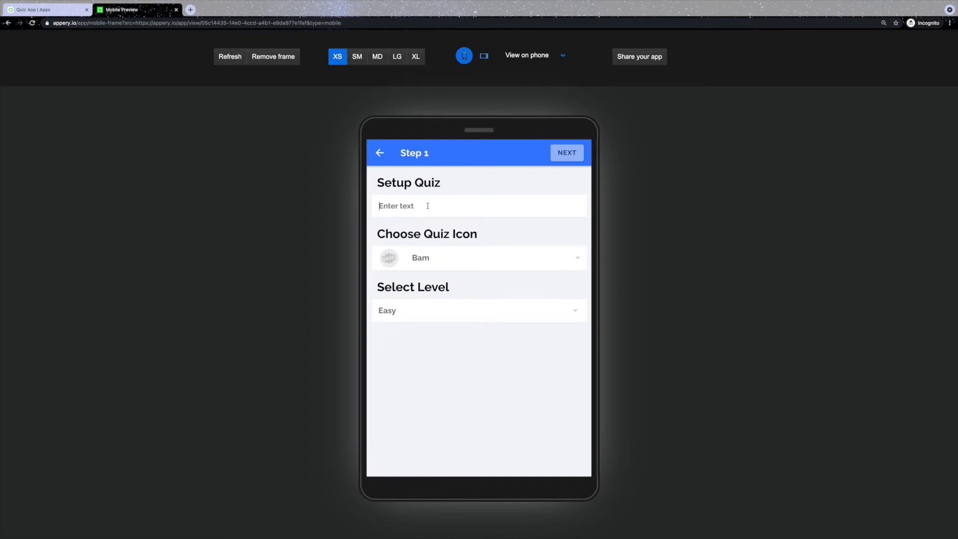
pyautogui.write('Demo que')
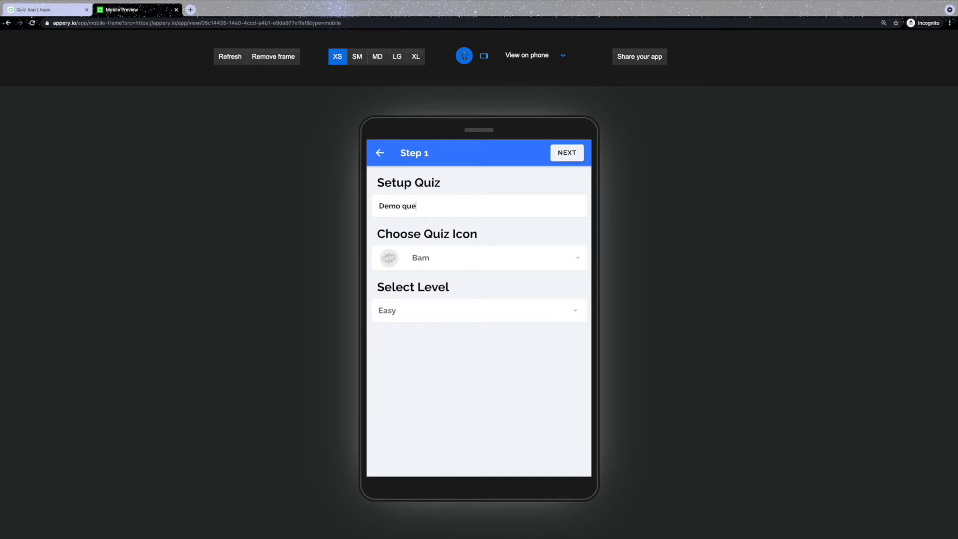
pyautogui.click(478, 258)
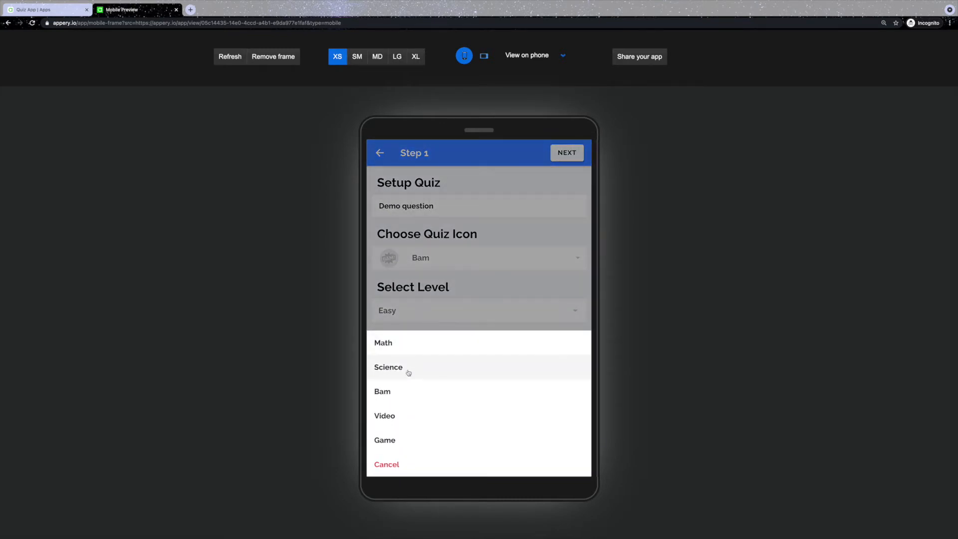
pyautogui.click(389, 367)
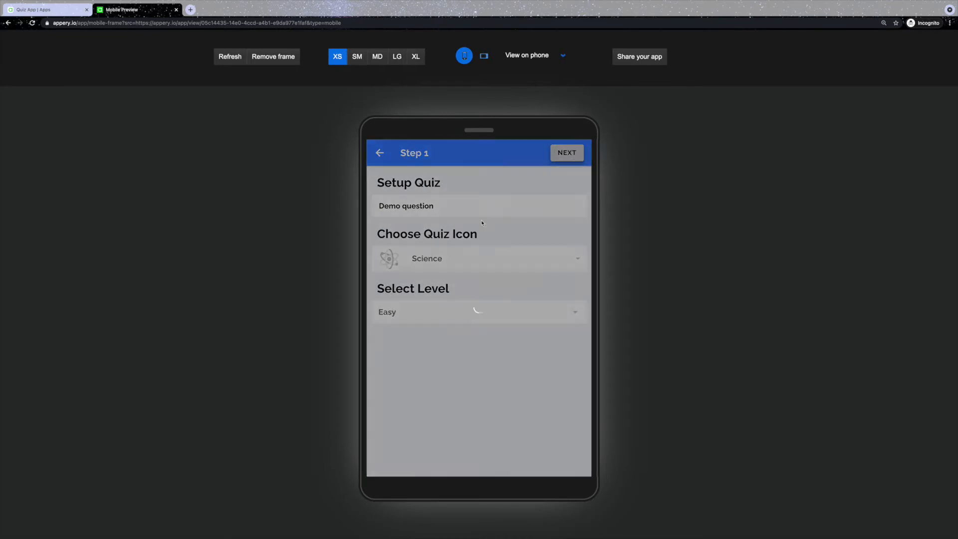
pyautogui.click(566, 152)
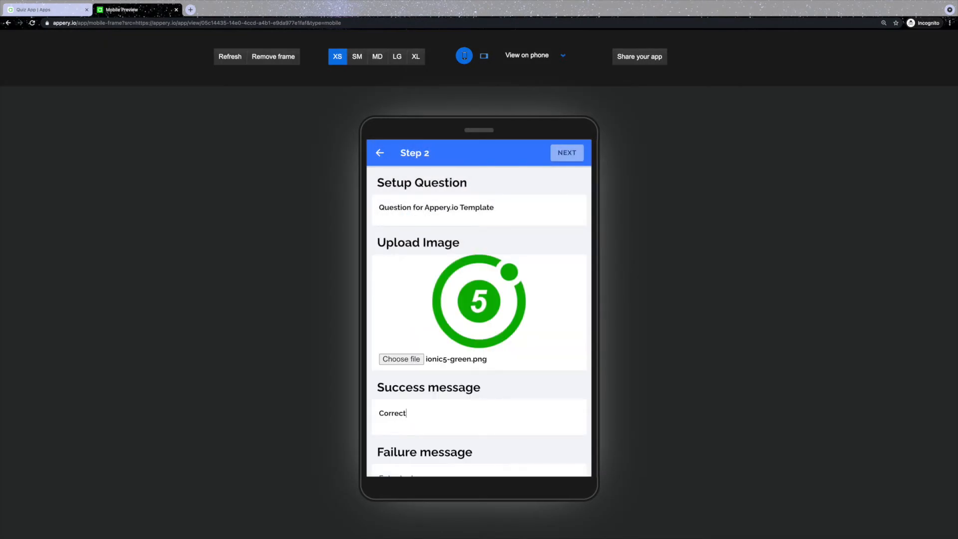
# - Set up the first question with feedback 'Wrong this time :(' and four answer alternatives
pyautogui.scroll(-3)
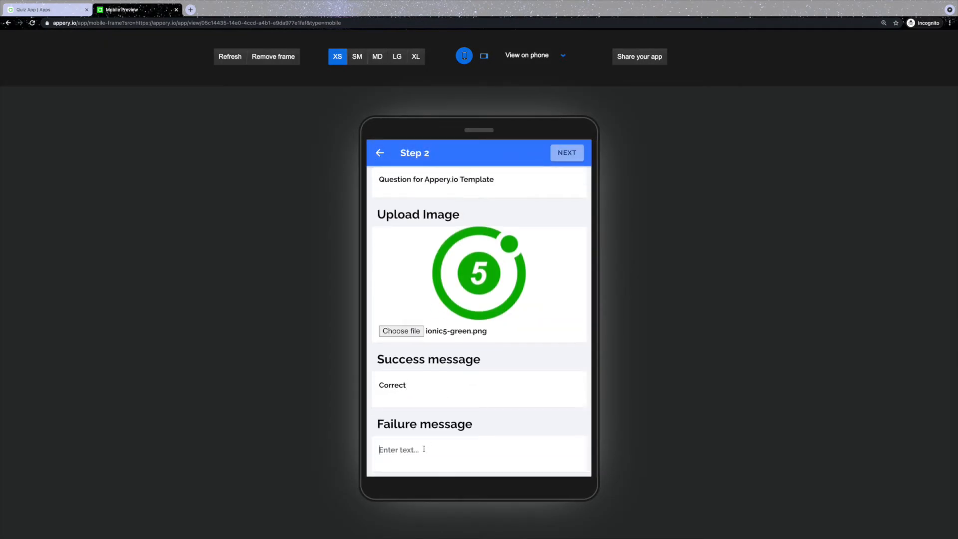
pyautogui.write('Wrong this time :(')
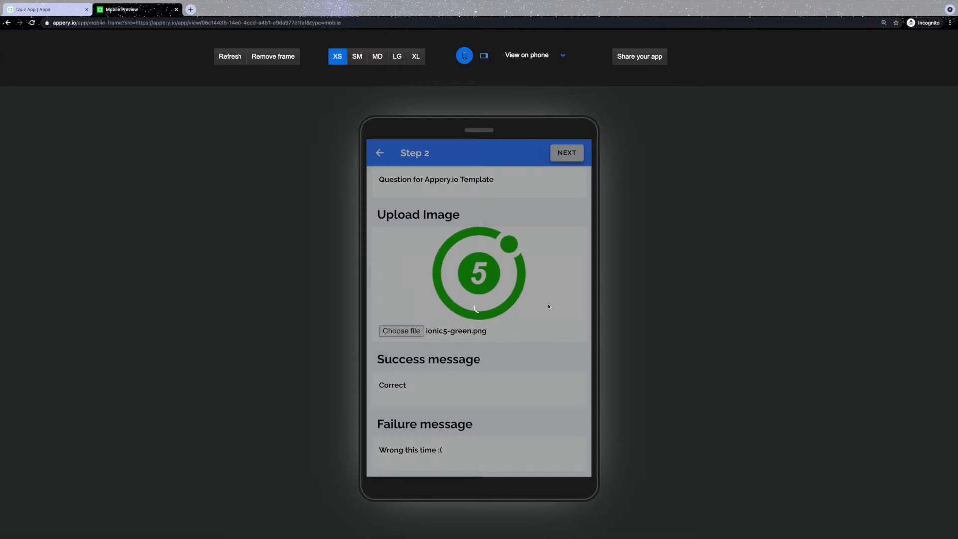
pyautogui.click(565, 152)
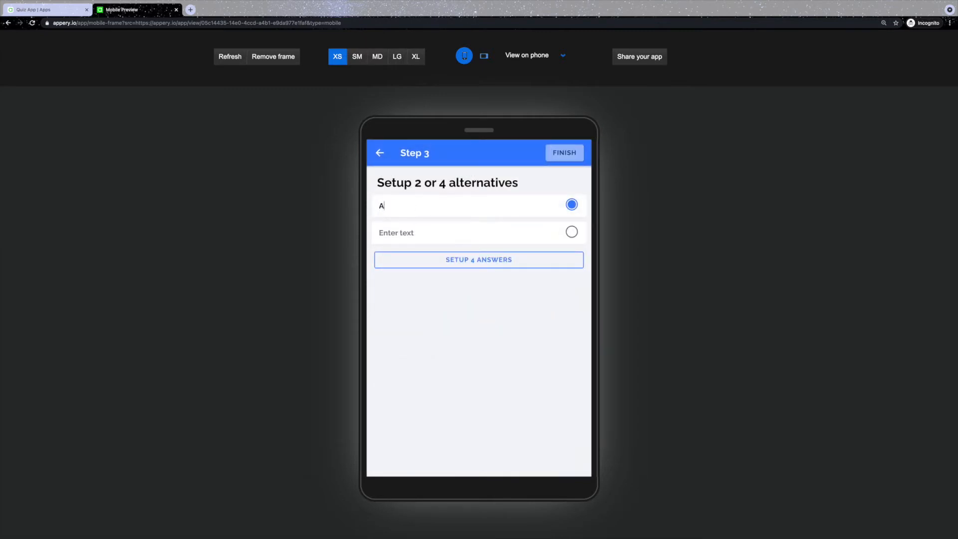
pyautogui.click(479, 260)
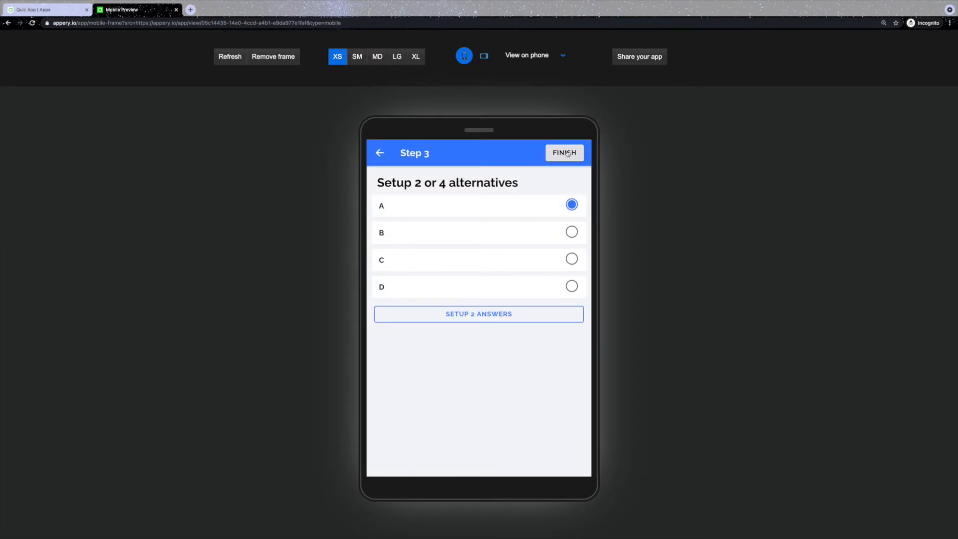
pyautogui.click(379, 153)
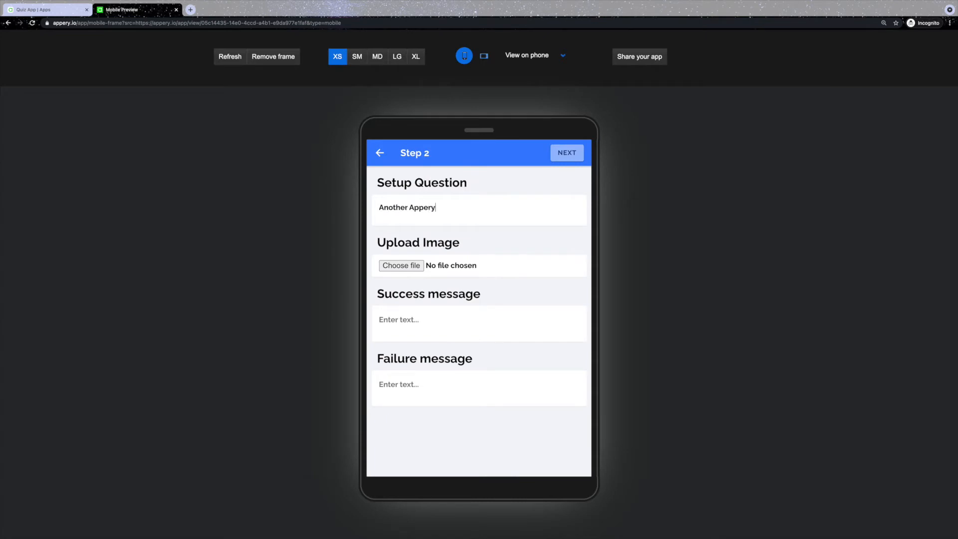
# - Add the second and third Appery.io questions and finish the quiz setup
pyautogui.write('In')
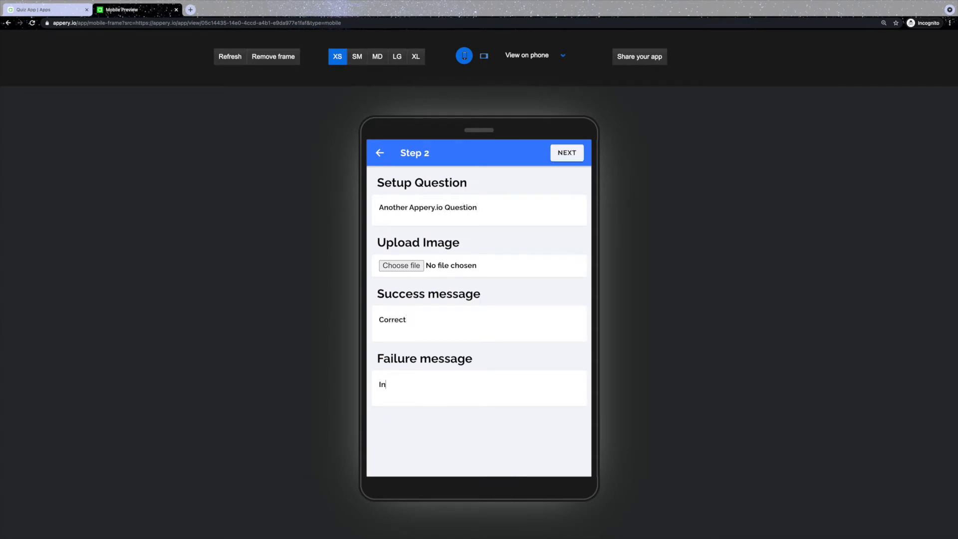
pyautogui.click(566, 152)
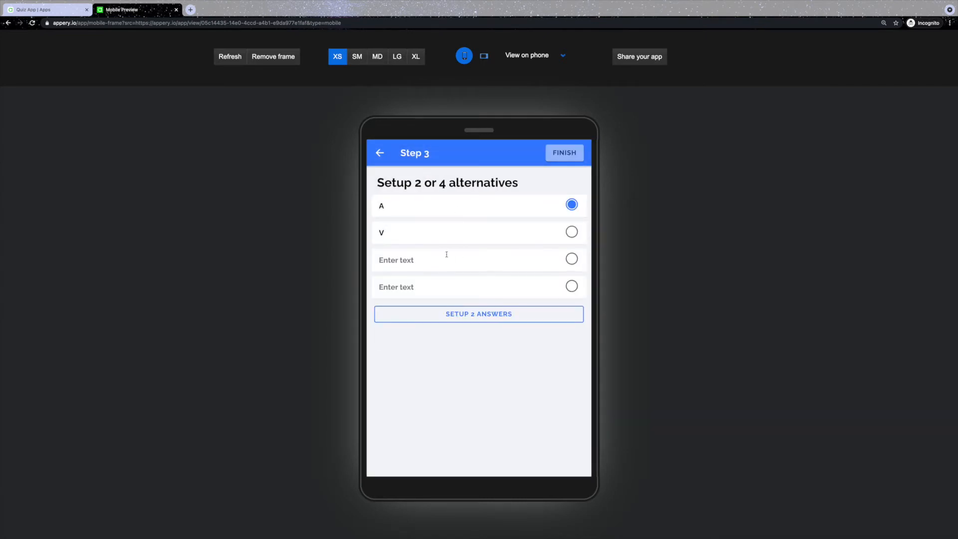
pyautogui.click(379, 153)
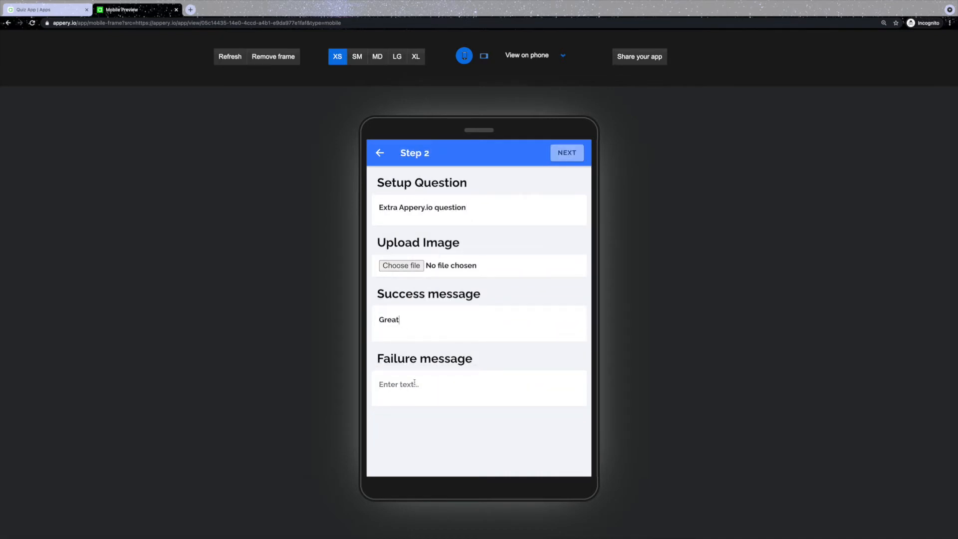
pyautogui.click(565, 152)
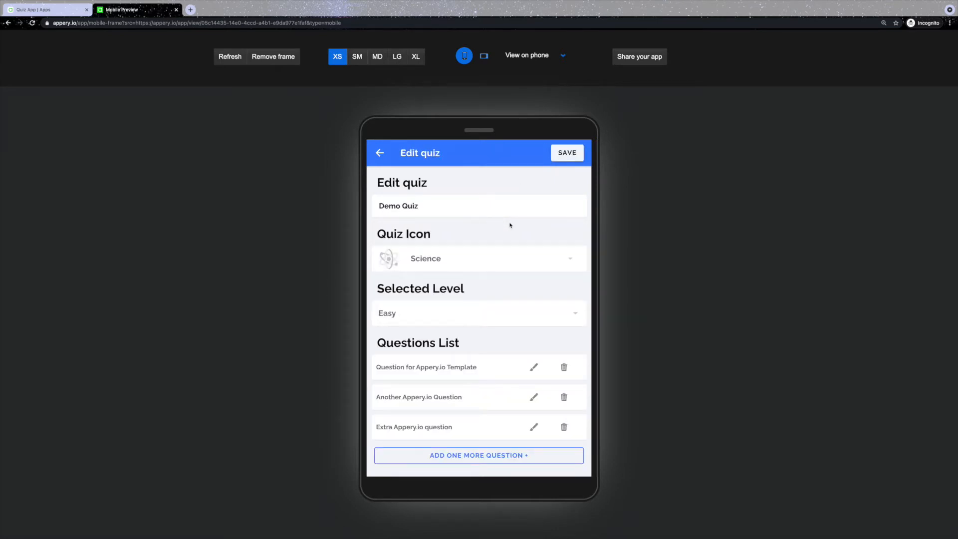
pyautogui.moveTo(537, 358)
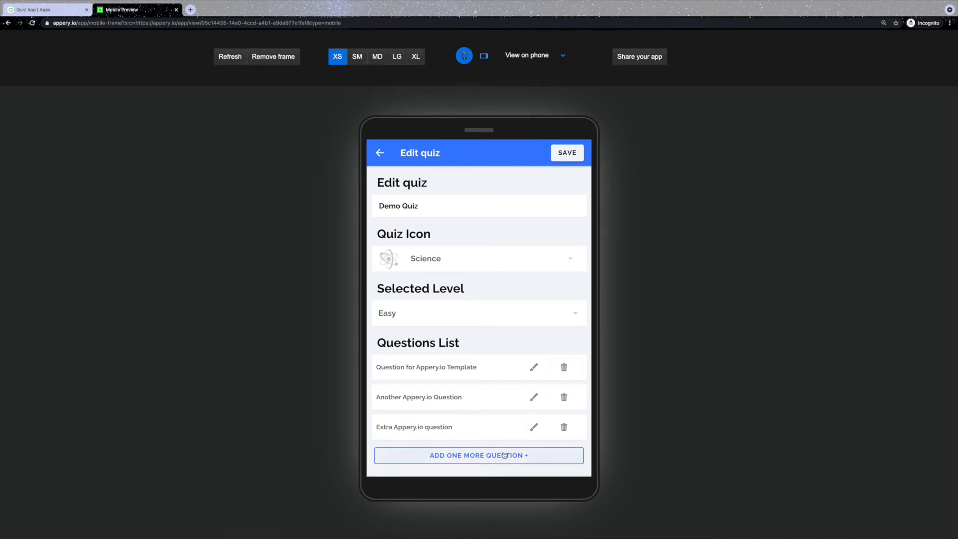
pyautogui.click(566, 151)
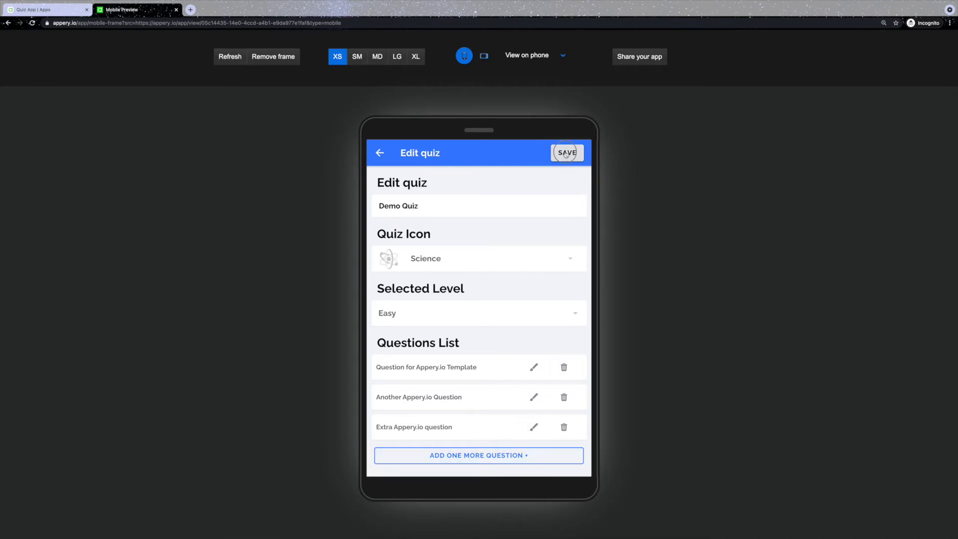
# - Save Demo Quiz, try it from the Easy quiz list, return to Home and back to the project editor
pyautogui.click(566, 152)
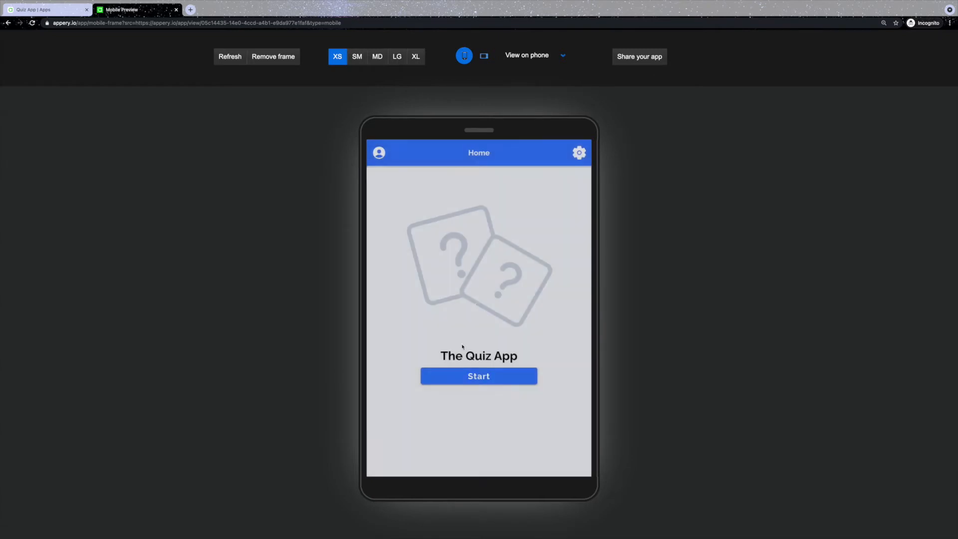
pyautogui.click(478, 376)
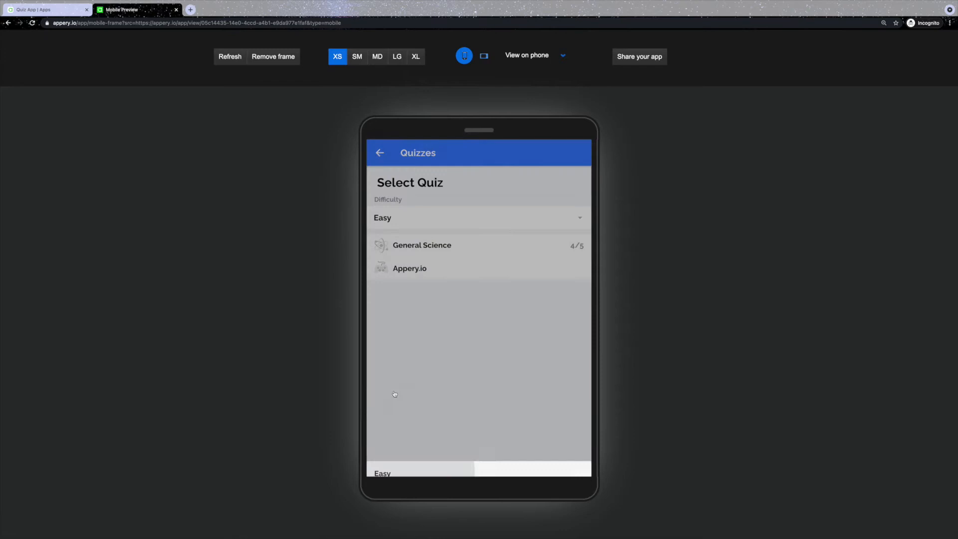
pyautogui.click(410, 268)
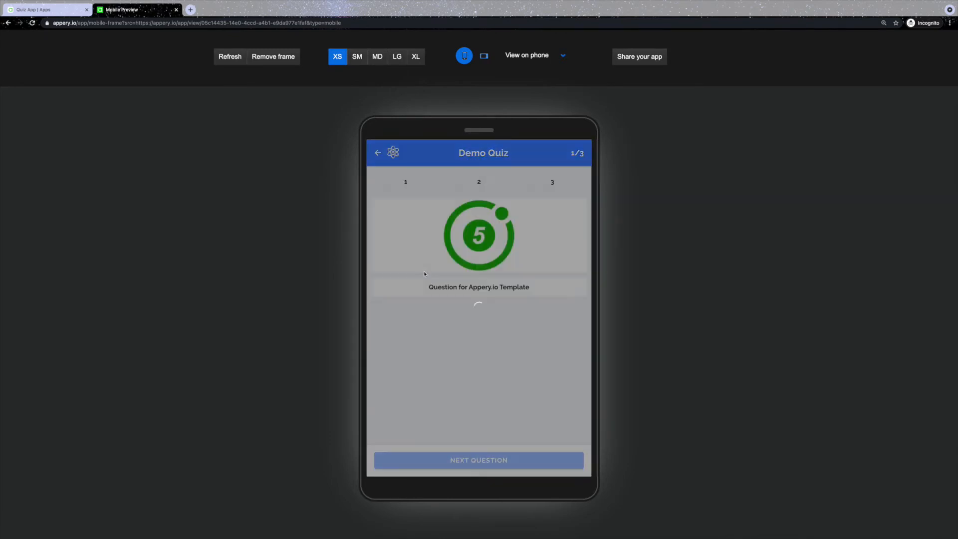
pyautogui.click(377, 153)
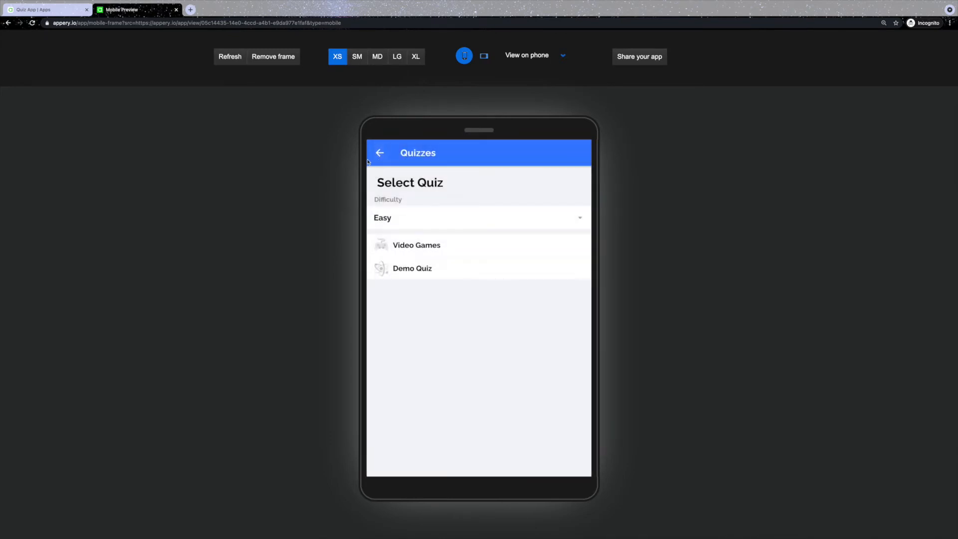
pyautogui.click(379, 153)
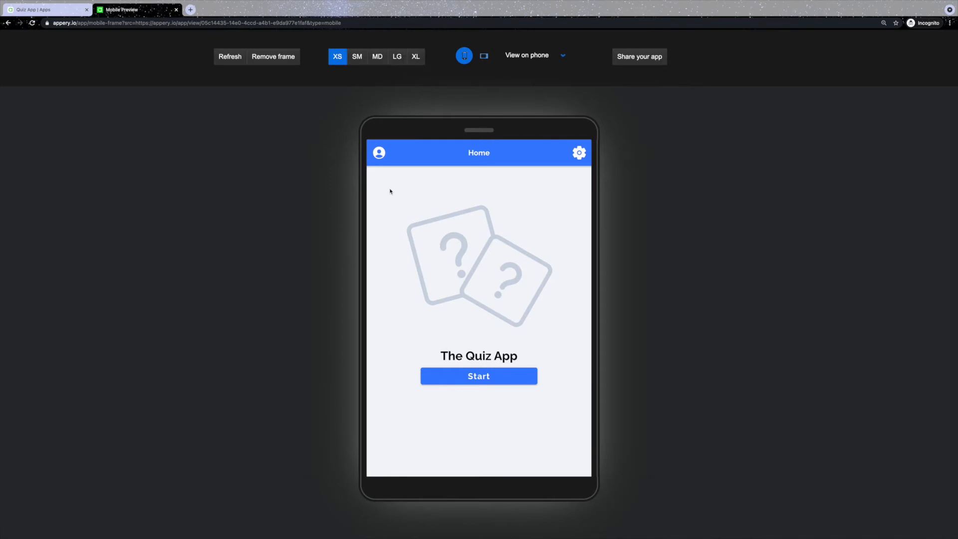
pyautogui.moveTo(146, 83)
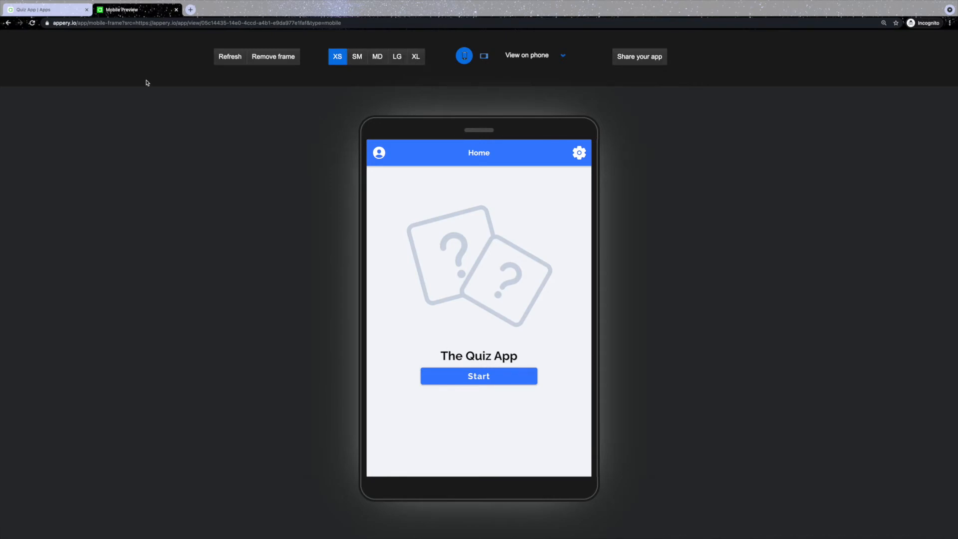
pyautogui.click(43, 9)
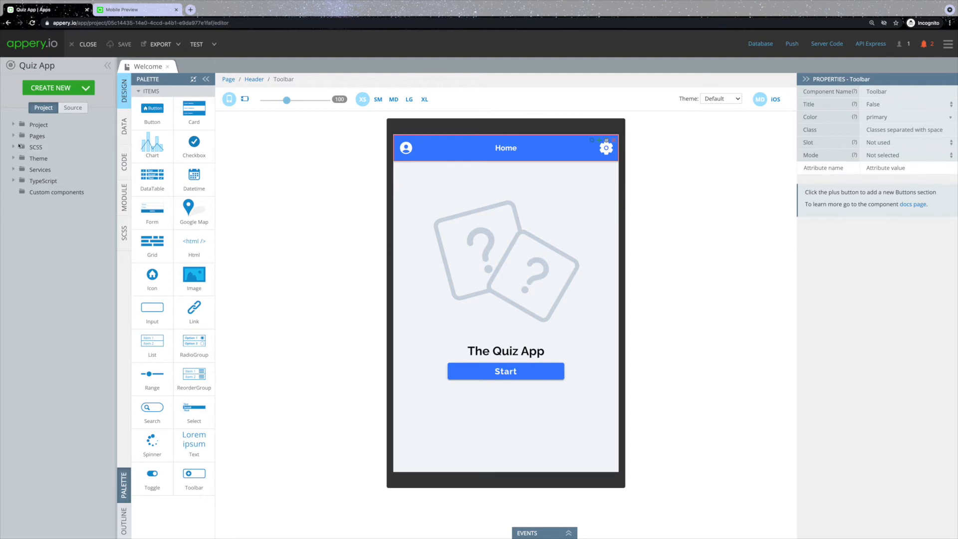
# - Expand Pages and User in the Project tree and select the Welcome page's MainAppTitle
pyautogui.click(13, 136)
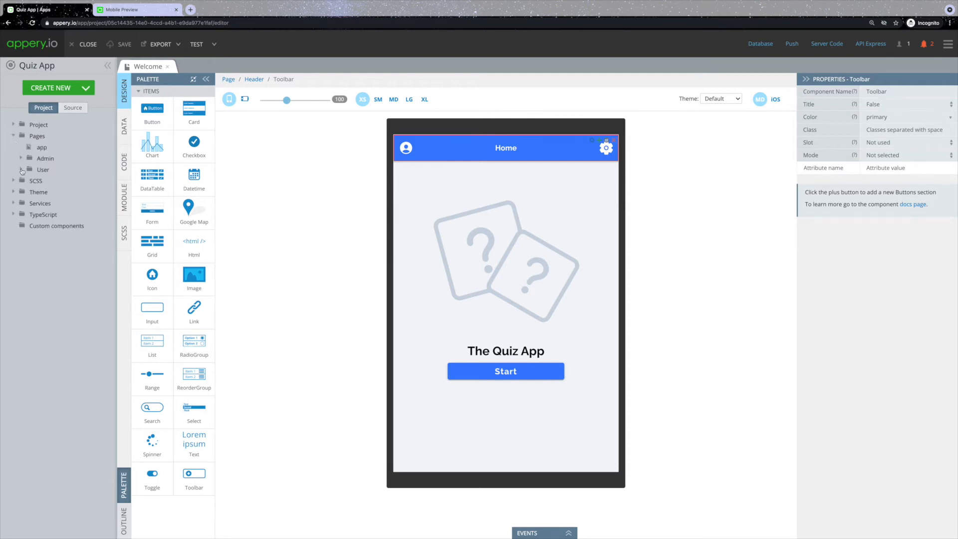
pyautogui.click(21, 170)
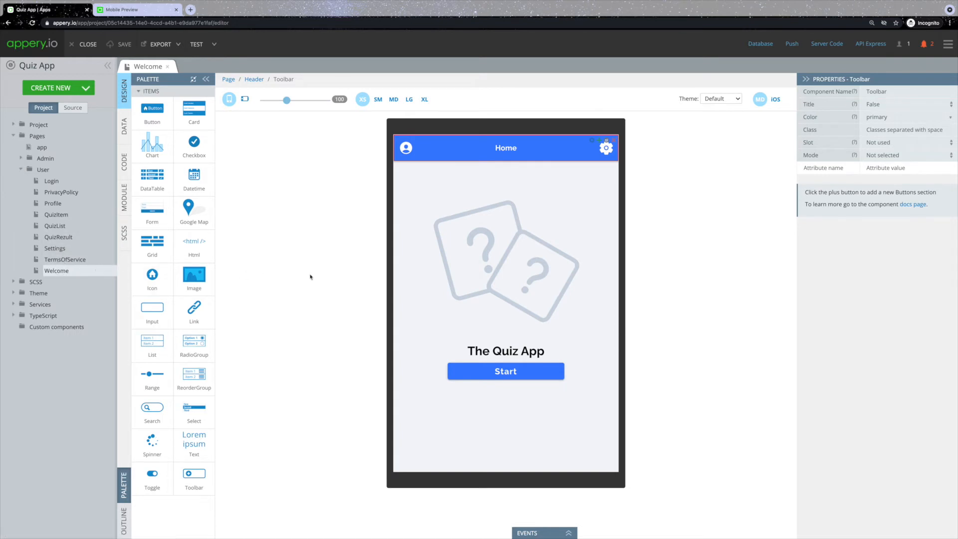
pyautogui.moveTo(324, 279)
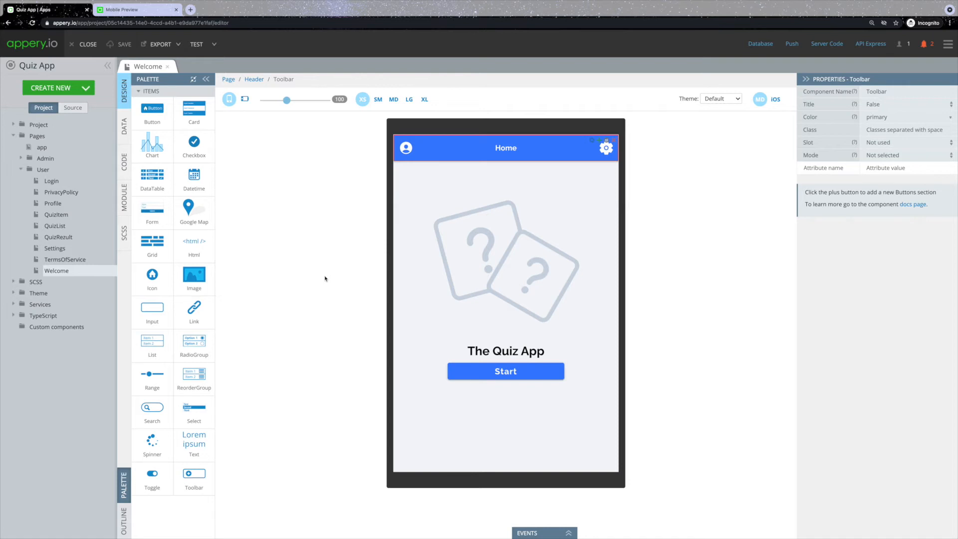
pyautogui.moveTo(331, 279)
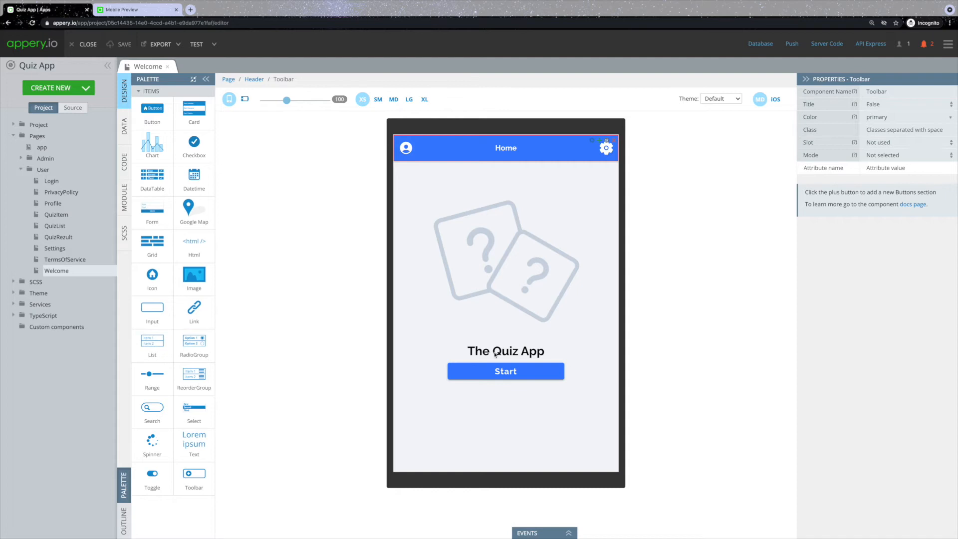
pyautogui.click(505, 350)
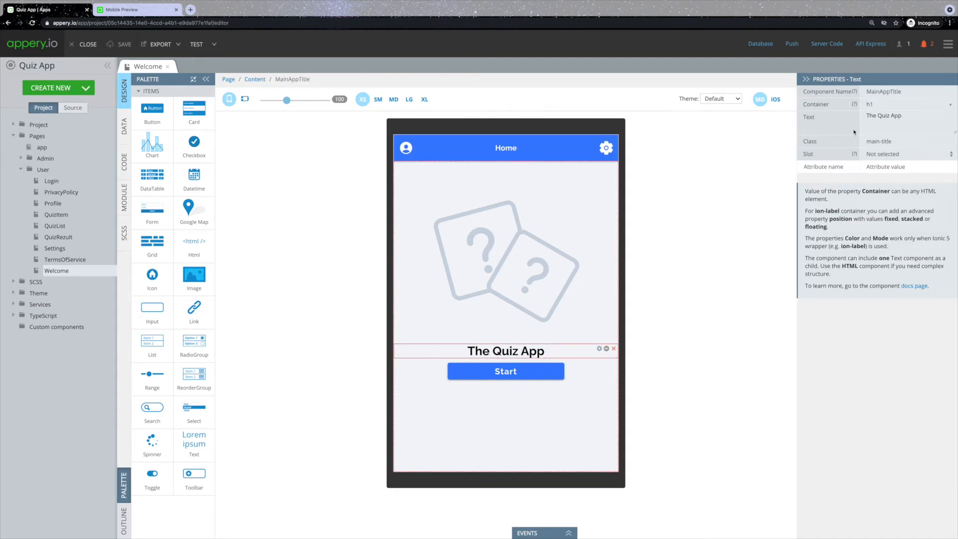
# - Replace the MainAppTitle Text property with 'My Quiz App'
pyautogui.click(871, 115)
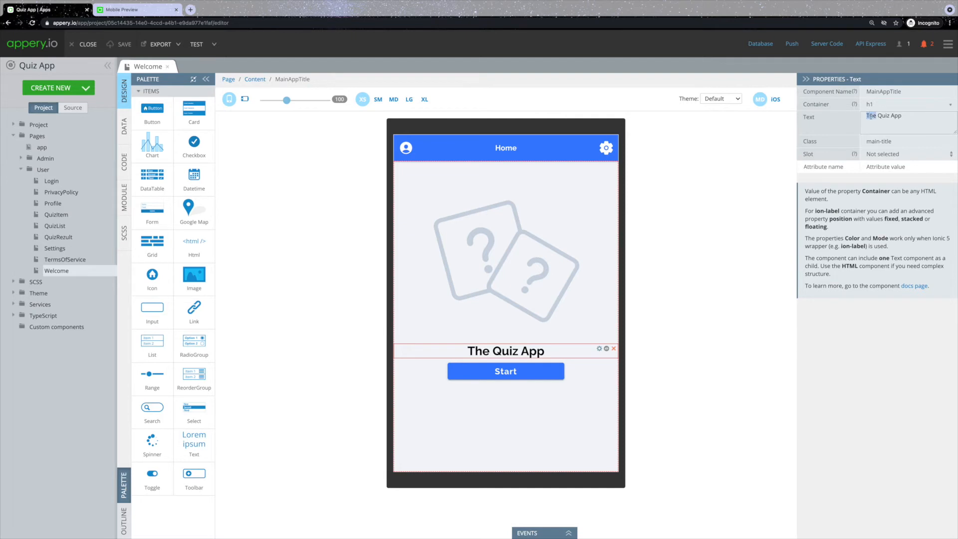
pyautogui.write('My Quiz App')
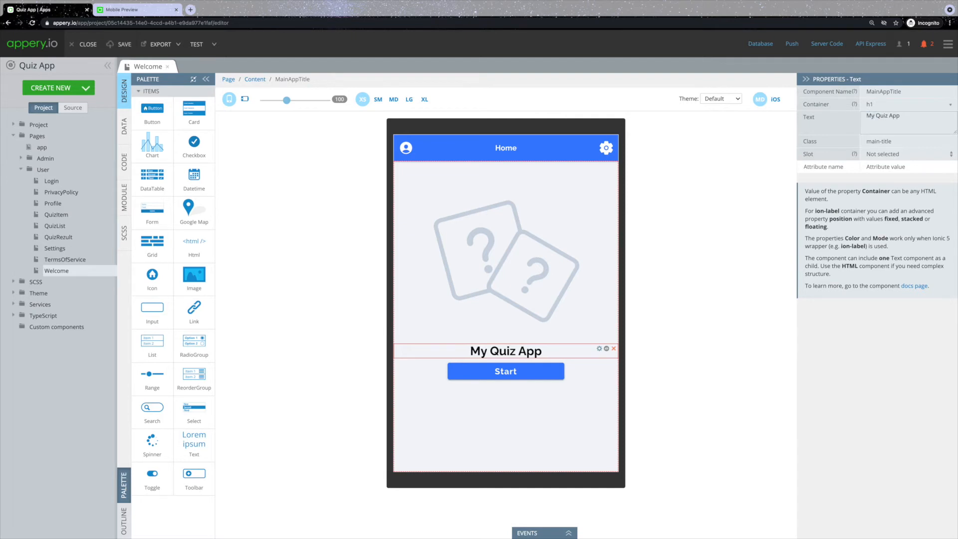
pyautogui.moveTo(687, 221)
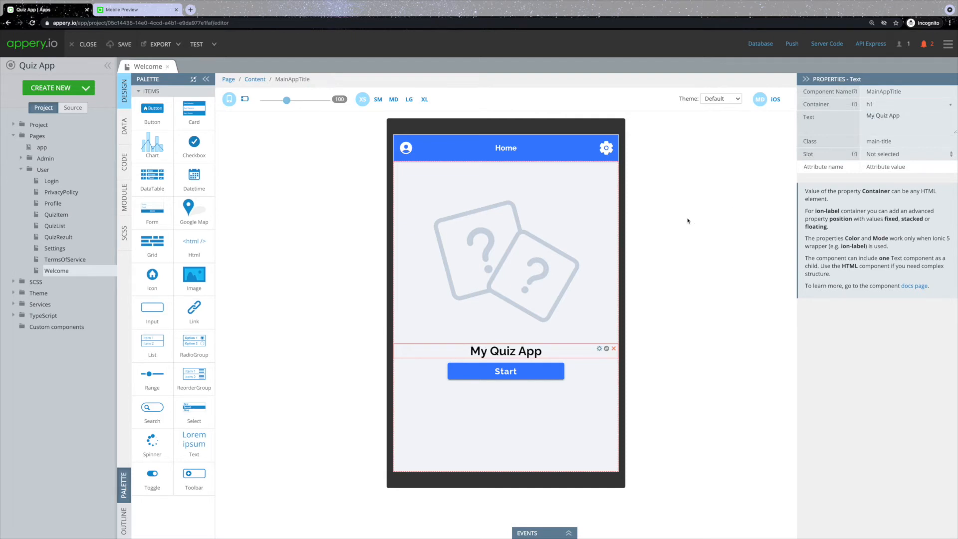
pyautogui.moveTo(598, 246)
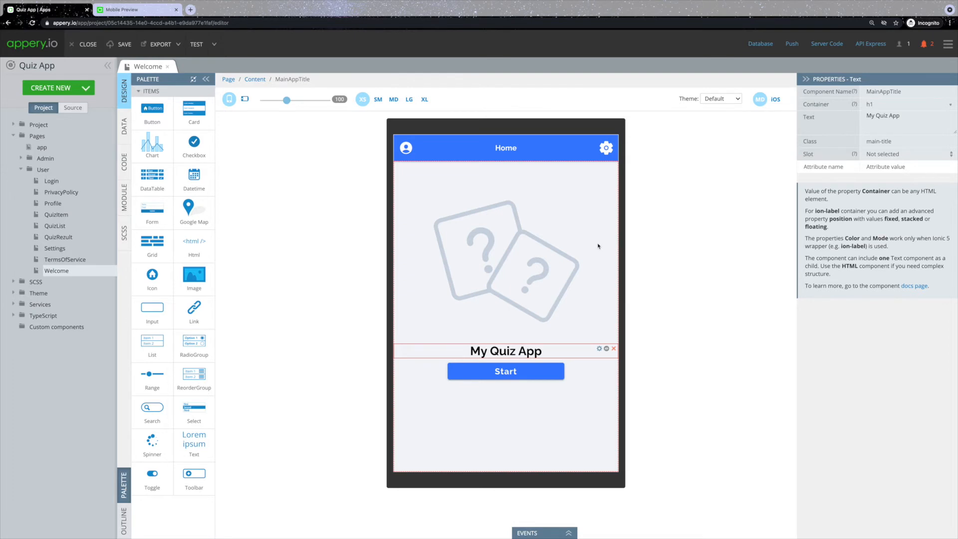
pyautogui.moveTo(583, 249)
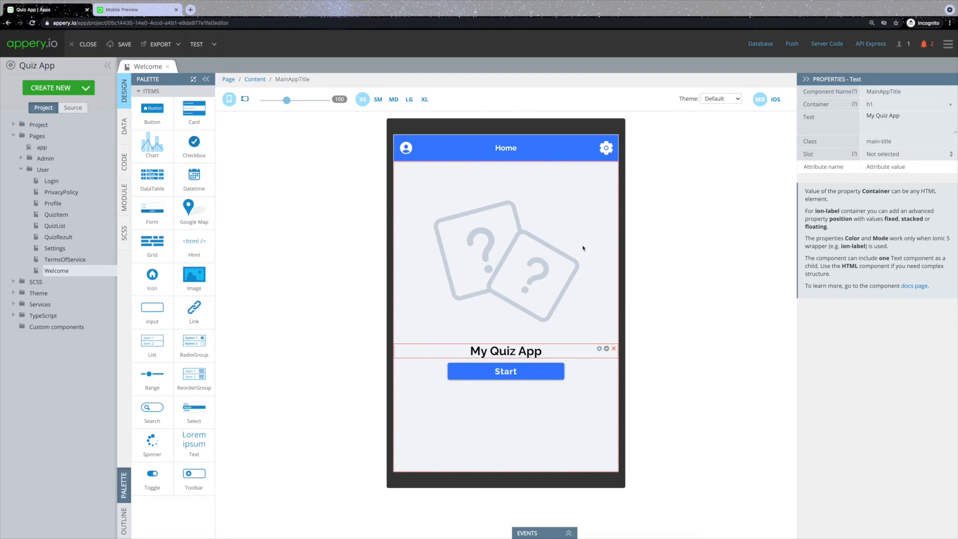
# - Swap ImageMainLogo to science.png from the Media Manager and apply it
pyautogui.click(505, 259)
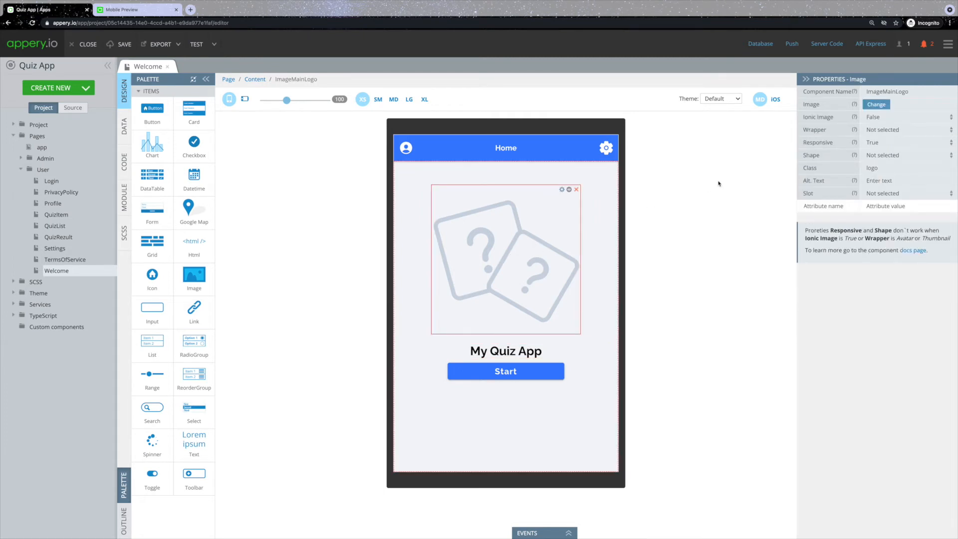
pyautogui.click(875, 105)
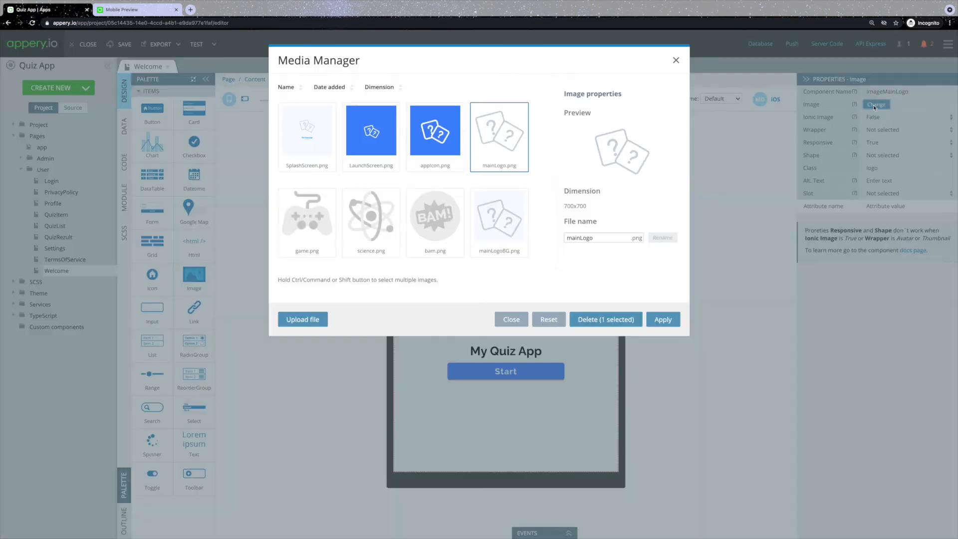
pyautogui.moveTo(372, 222)
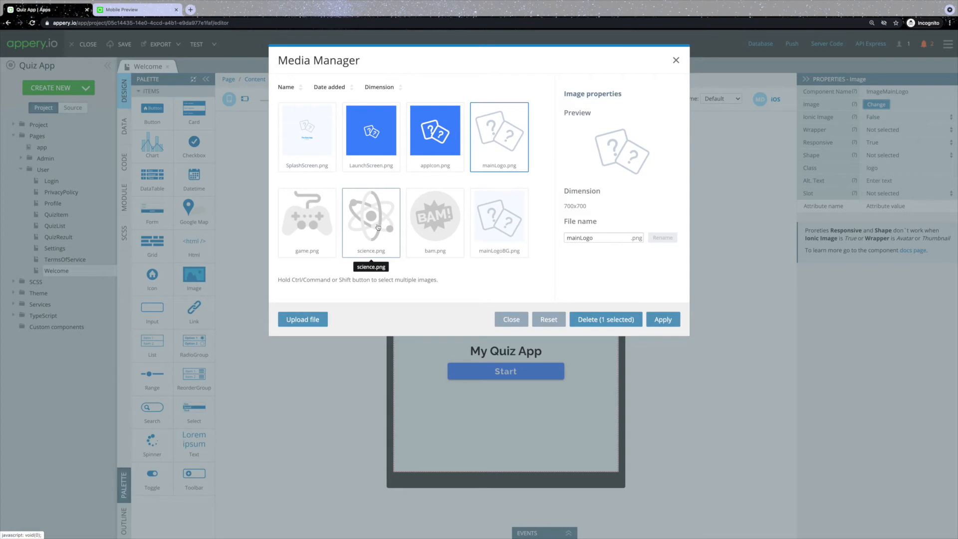
pyautogui.click(663, 320)
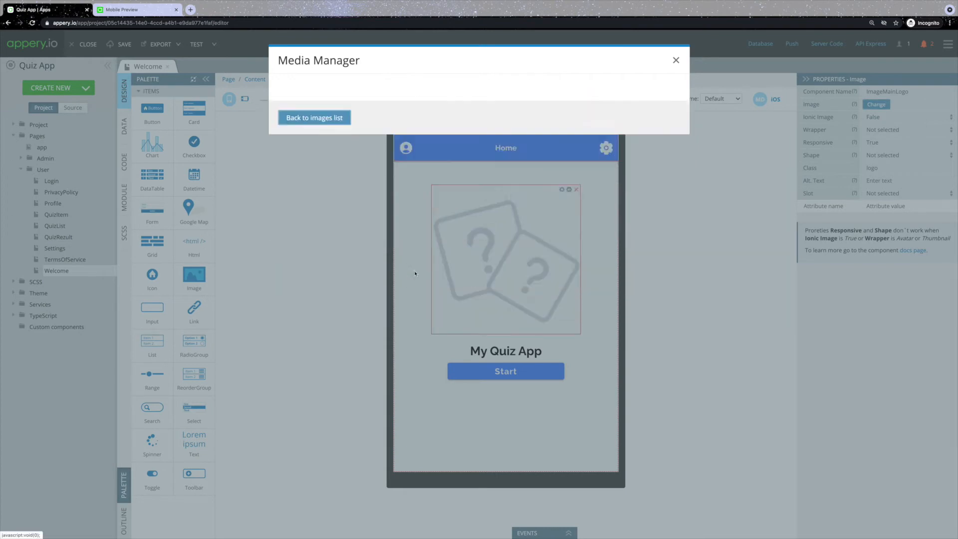
pyautogui.click(315, 117)
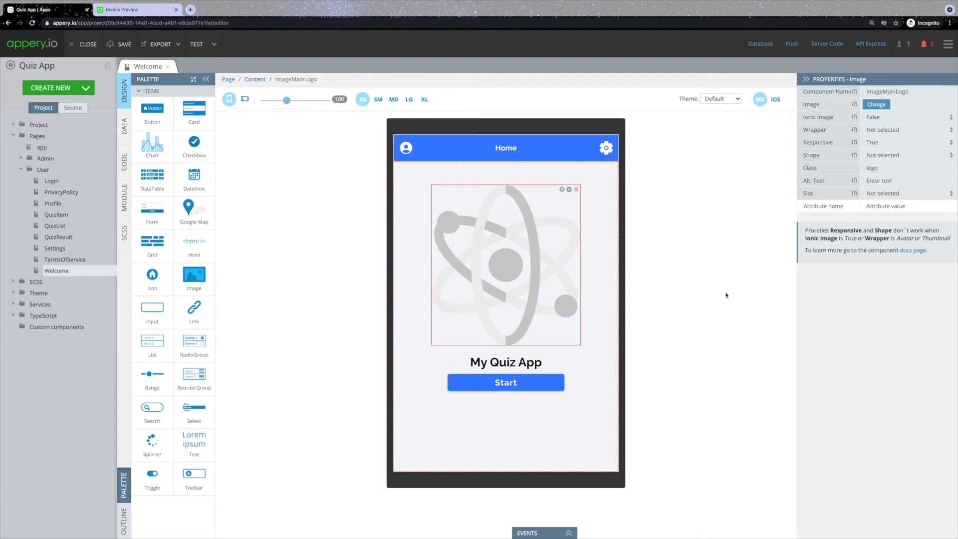
pyautogui.moveTo(727, 295)
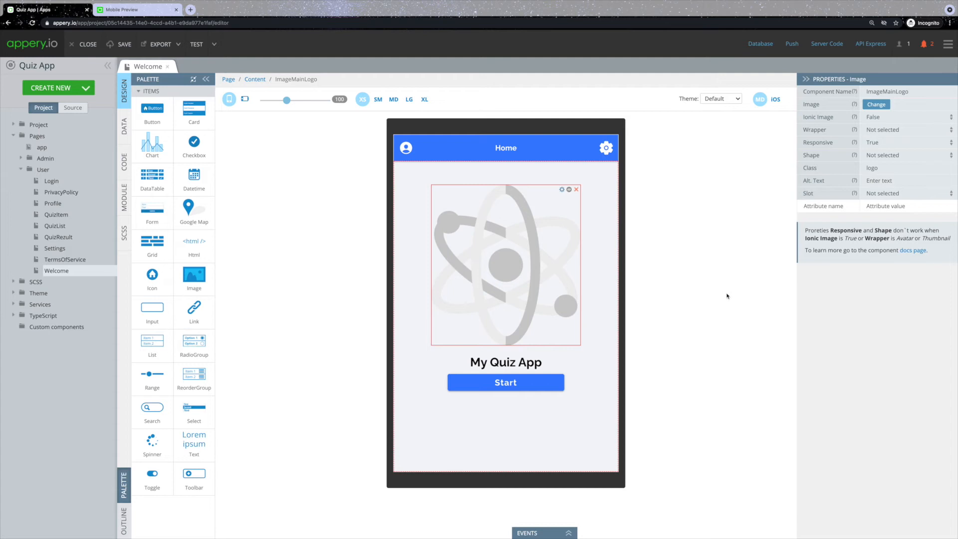
# - Try the Blue, Green and Pink themes, then leave the Welcome page previewed in Purple
pyautogui.click(721, 99)
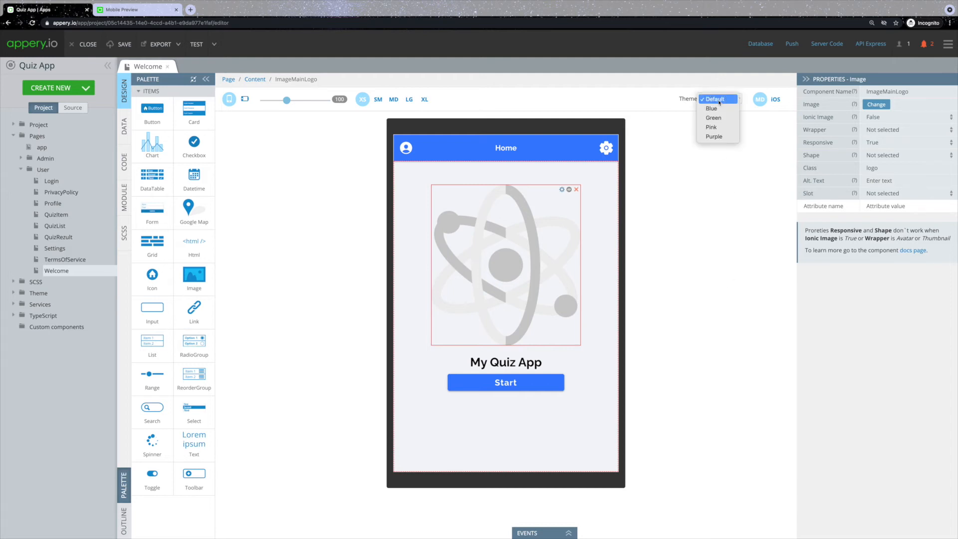
pyautogui.click(712, 108)
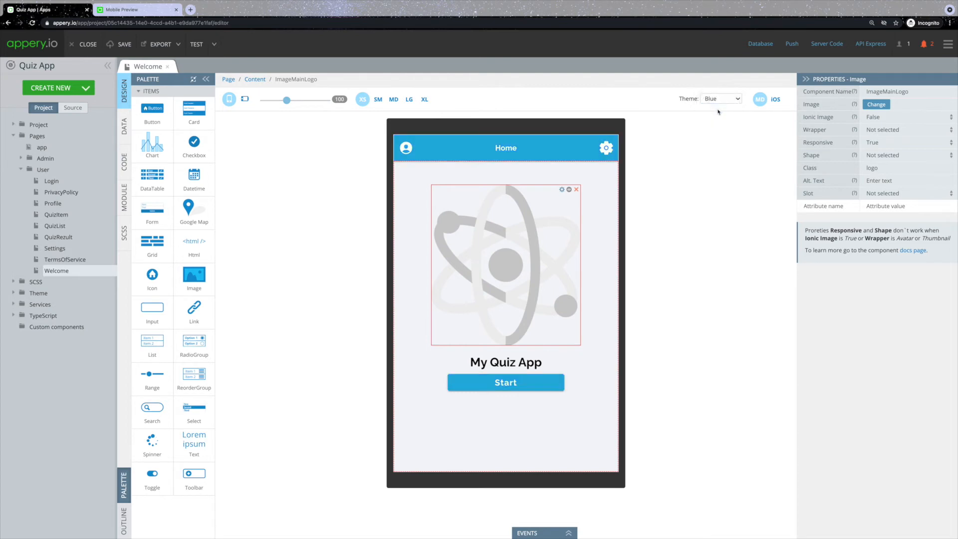
pyautogui.click(721, 98)
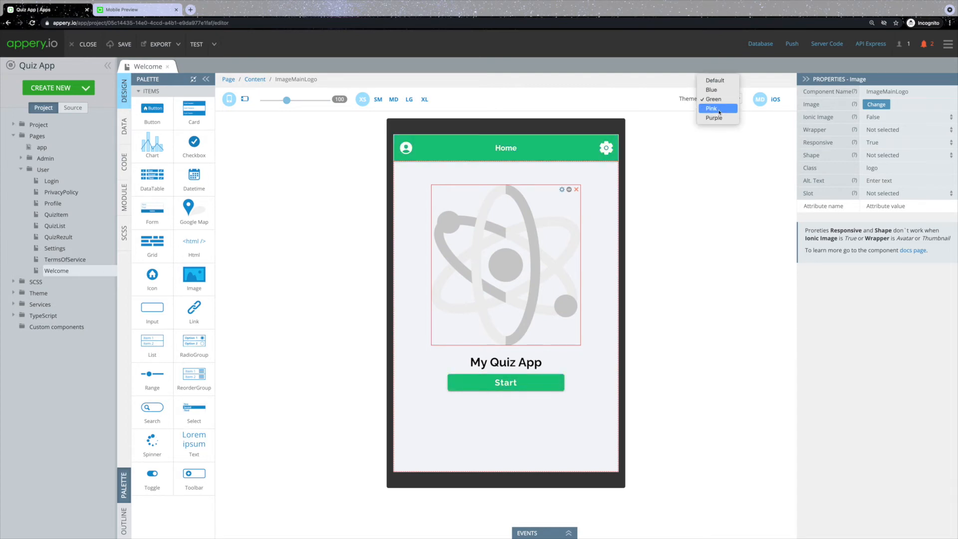
pyautogui.click(713, 118)
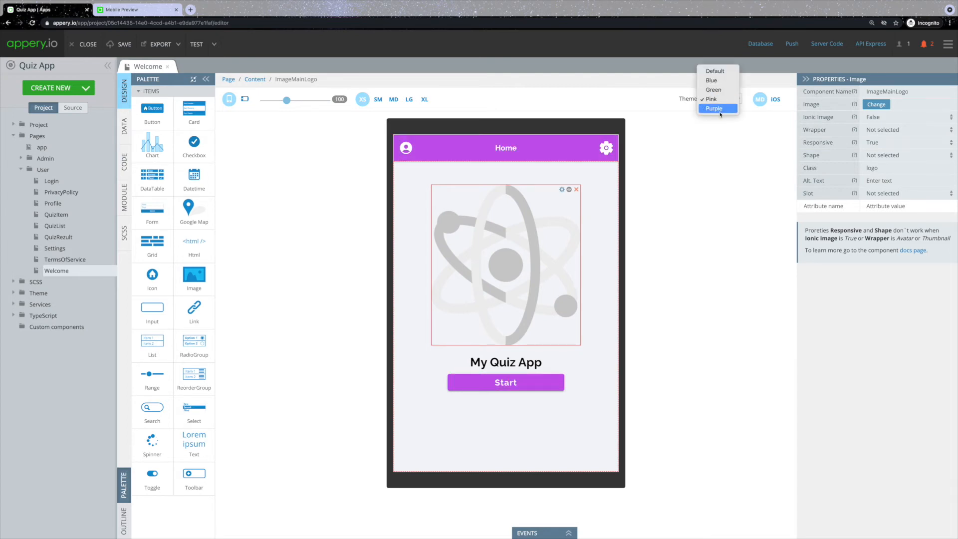
pyautogui.click(714, 108)
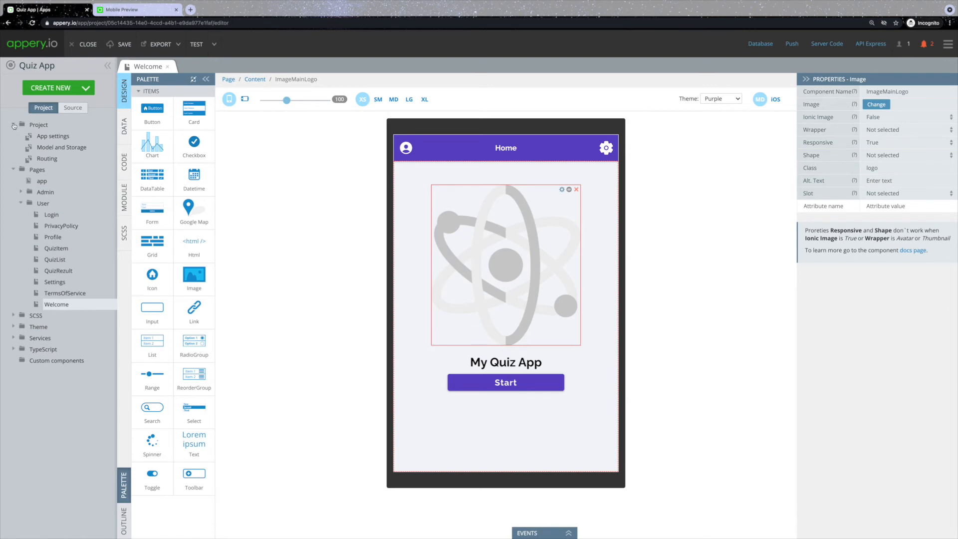
# - Set the app theme to Purple in App settings
pyautogui.click(53, 135)
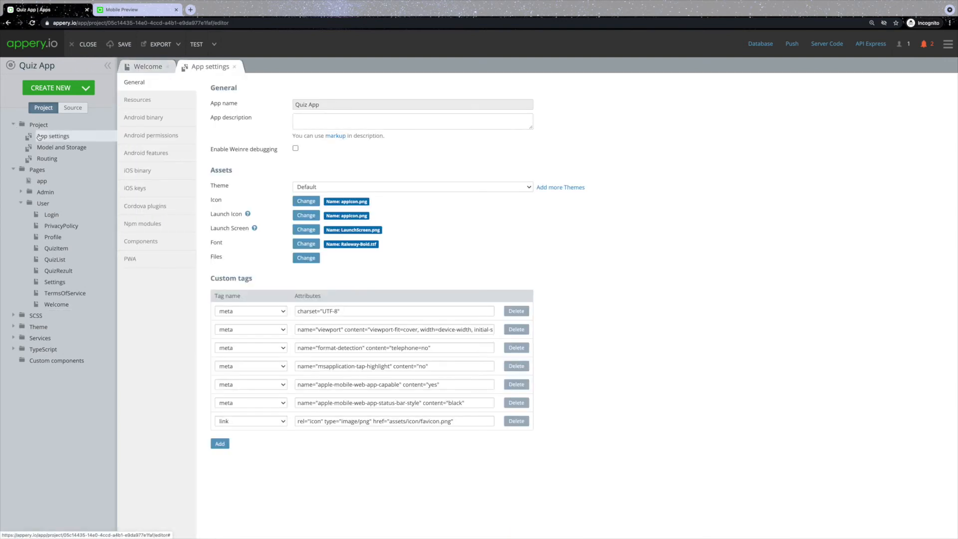
pyautogui.click(412, 187)
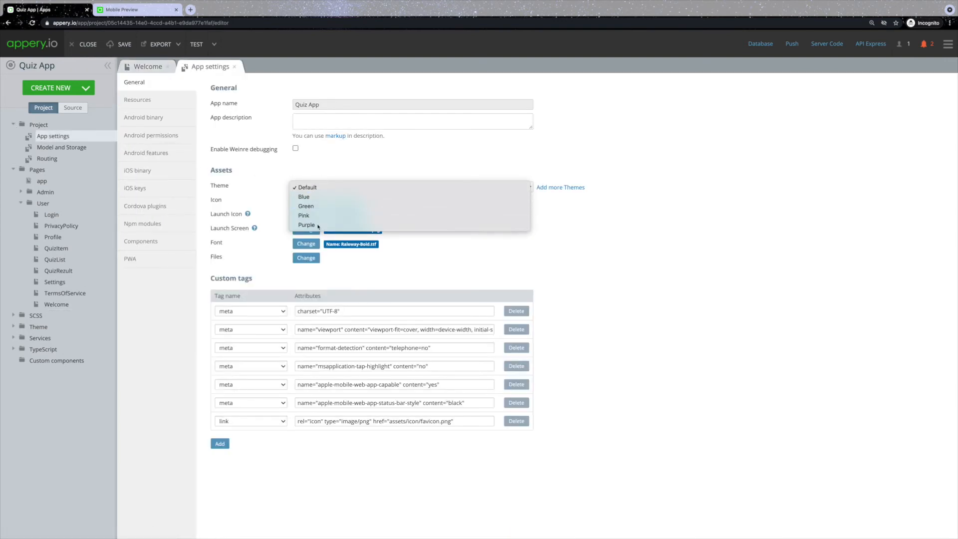
pyautogui.click(306, 225)
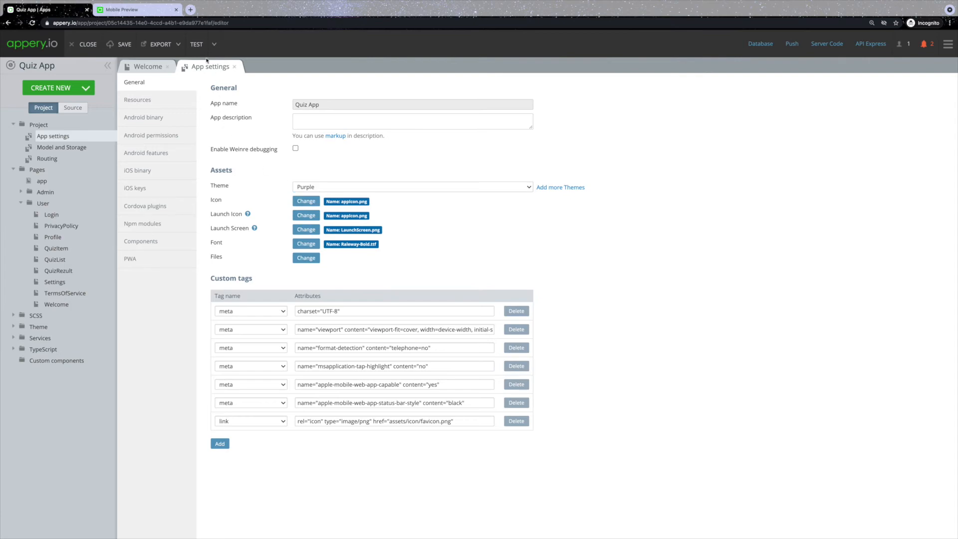
# - Preview the purple Welcome page in the mobile tester, then return to the editor
pyautogui.click(137, 9)
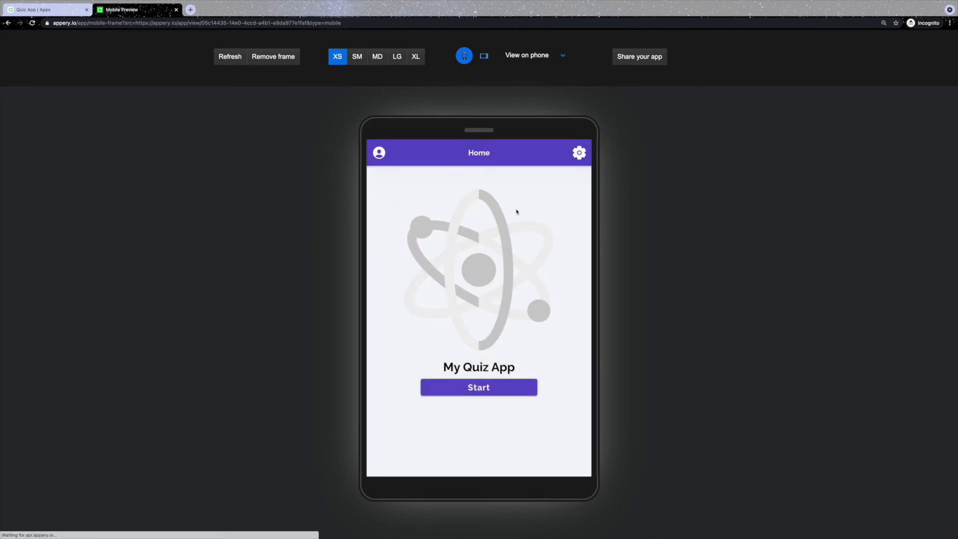
pyautogui.click(379, 153)
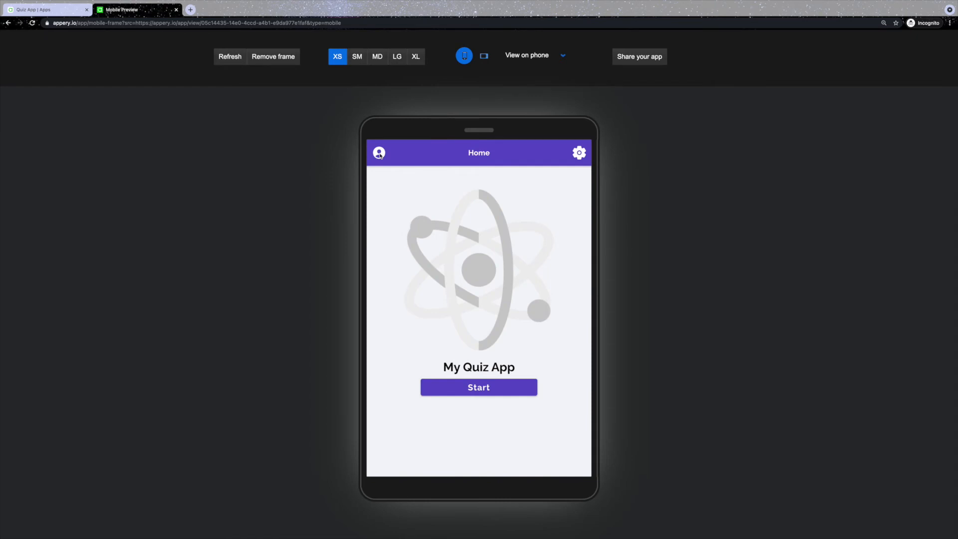
pyautogui.moveTo(70, 42)
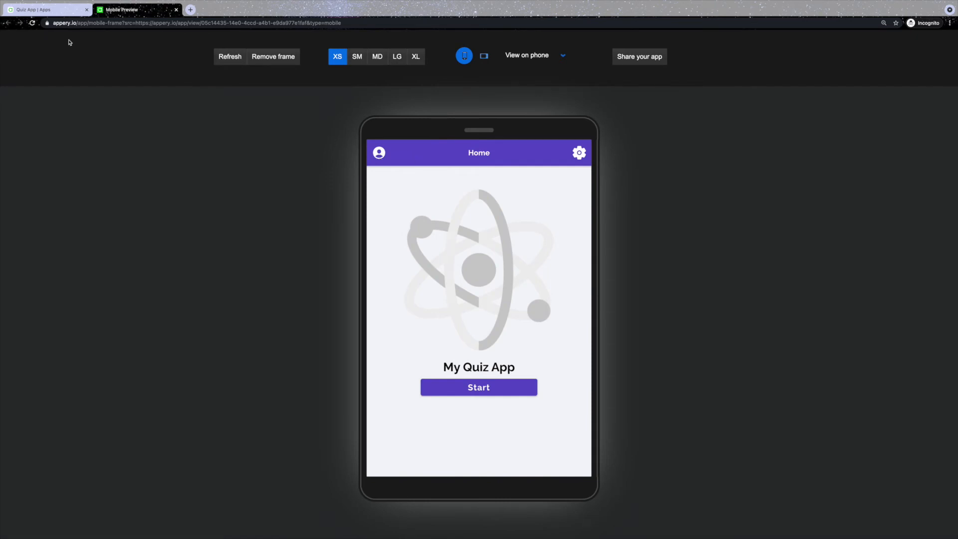
pyautogui.click(46, 9)
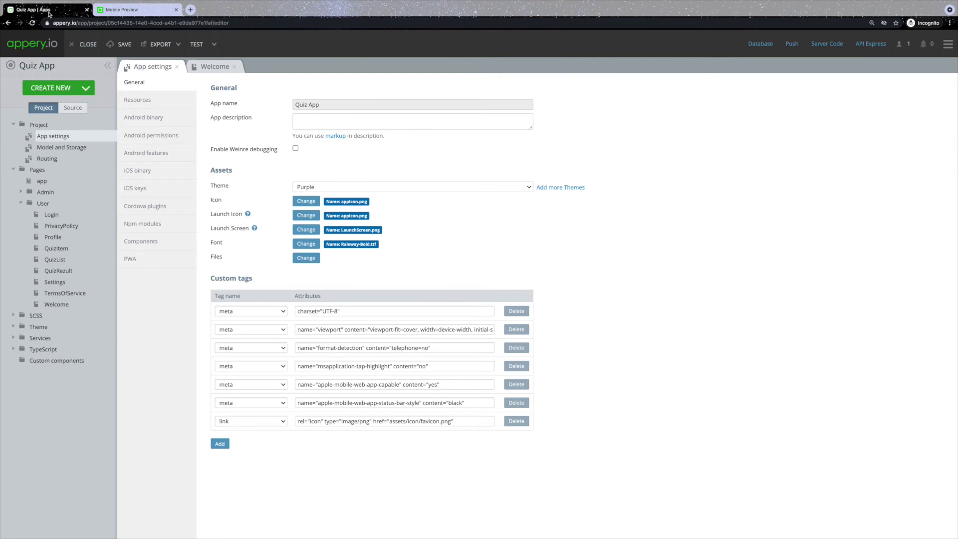
pyautogui.moveTo(52, 238)
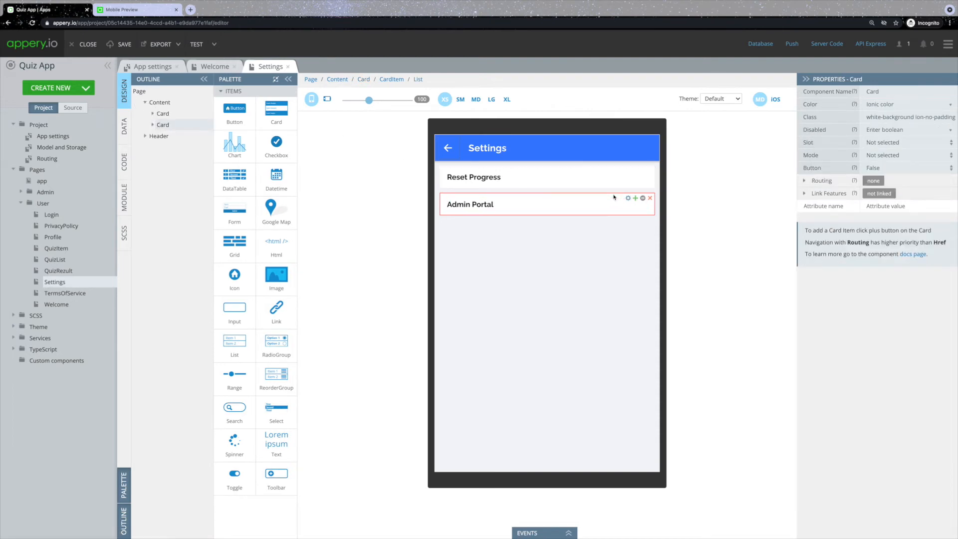
# - Duplicate the card as Privacy Policy and make its click navigate to the Privacy Policy page
pyautogui.click(643, 197)
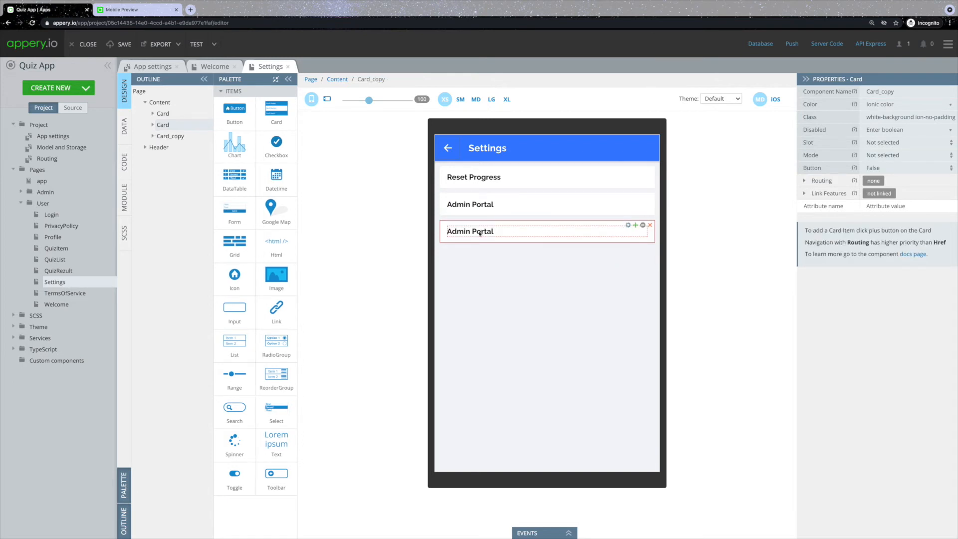
pyautogui.click(470, 230)
pyautogui.write('Privacy Pol')
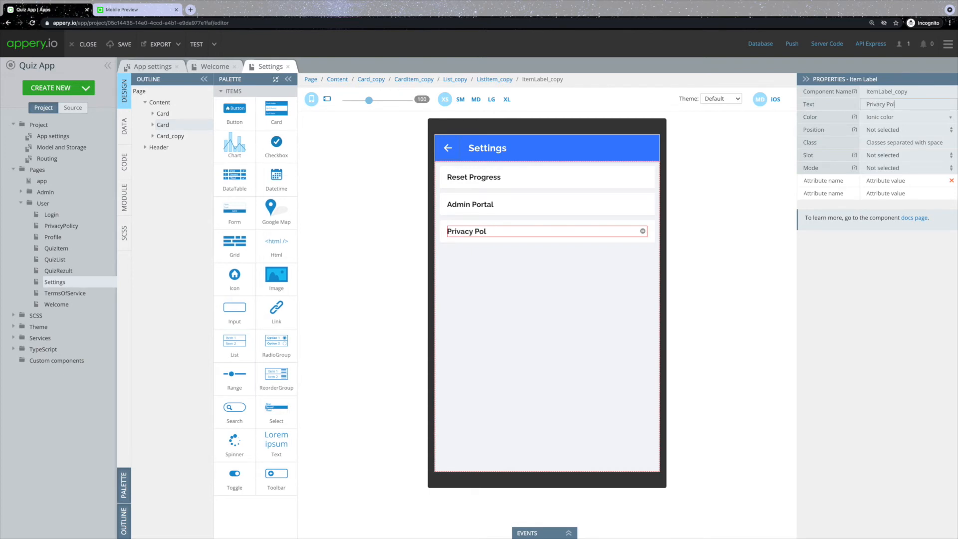
pyautogui.write('icy')
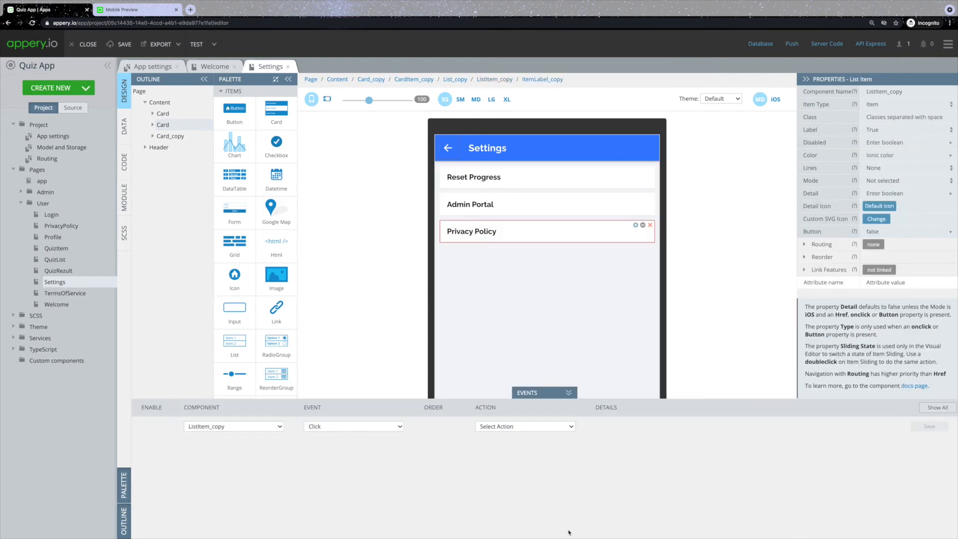
pyautogui.moveTo(488, 426)
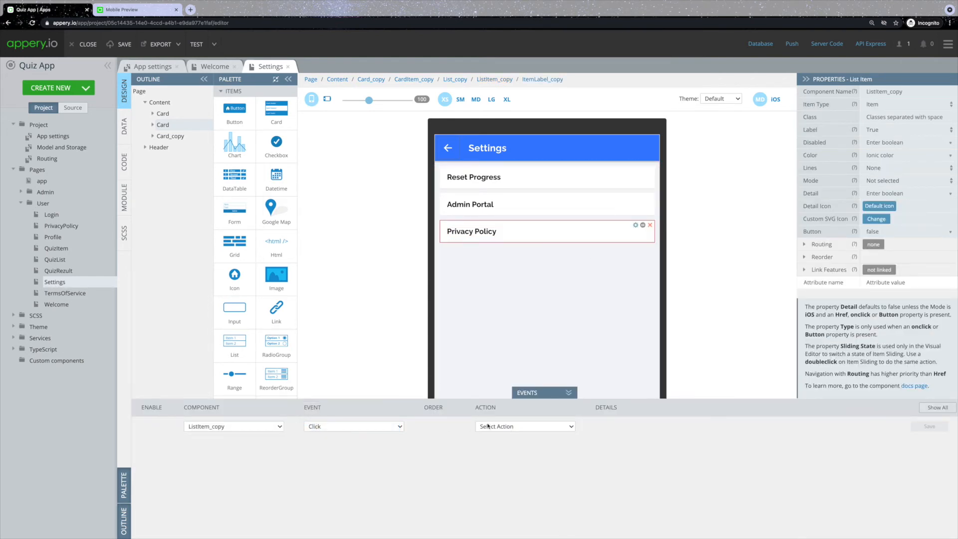
pyautogui.click(524, 426)
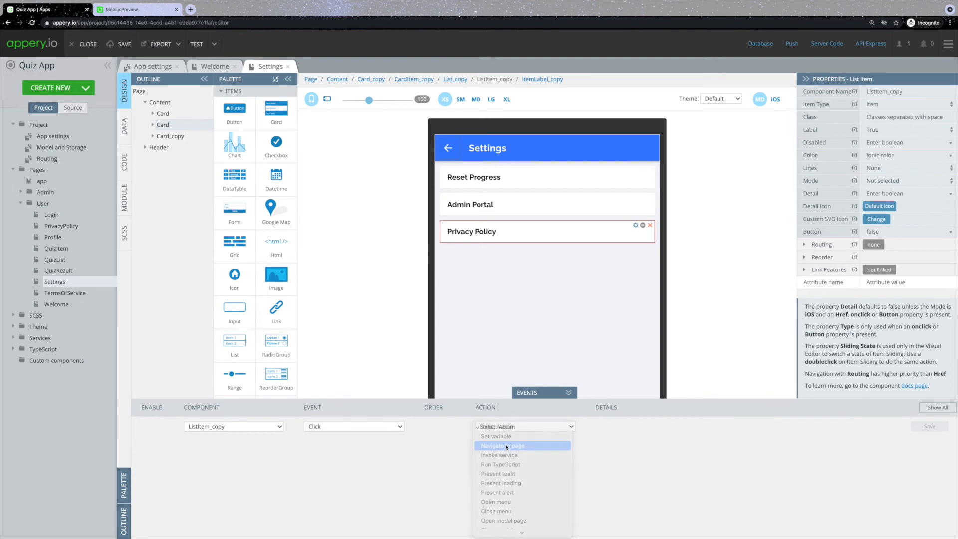
pyautogui.click(502, 445)
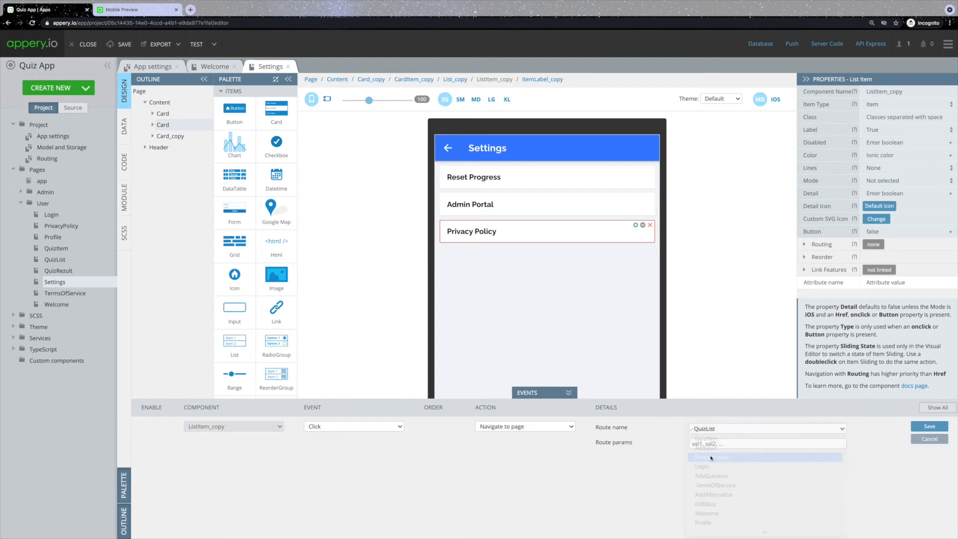
pyautogui.click(709, 458)
pyautogui.write('Ter')
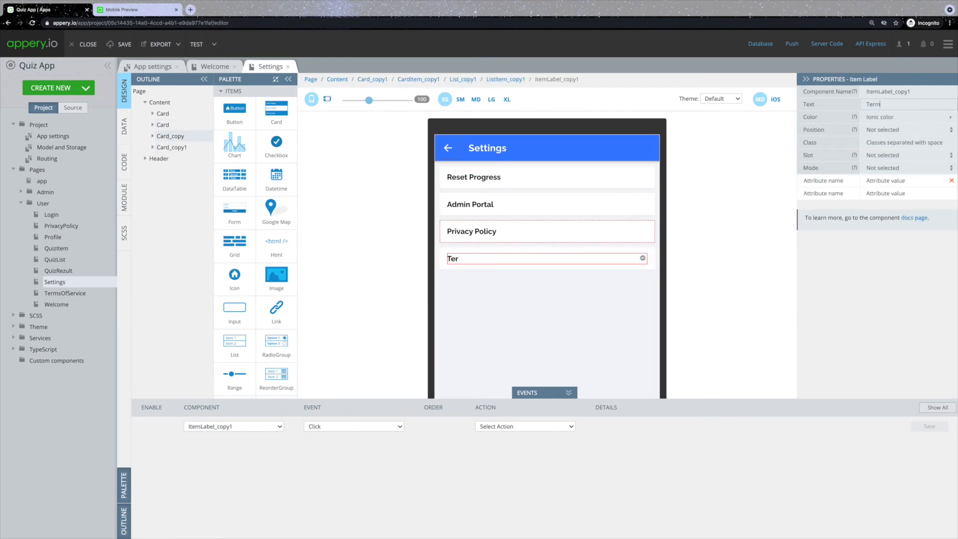
# - Relabel the copy Terms of Service, route its click to TermsOfService and save
pyautogui.click(524, 427)
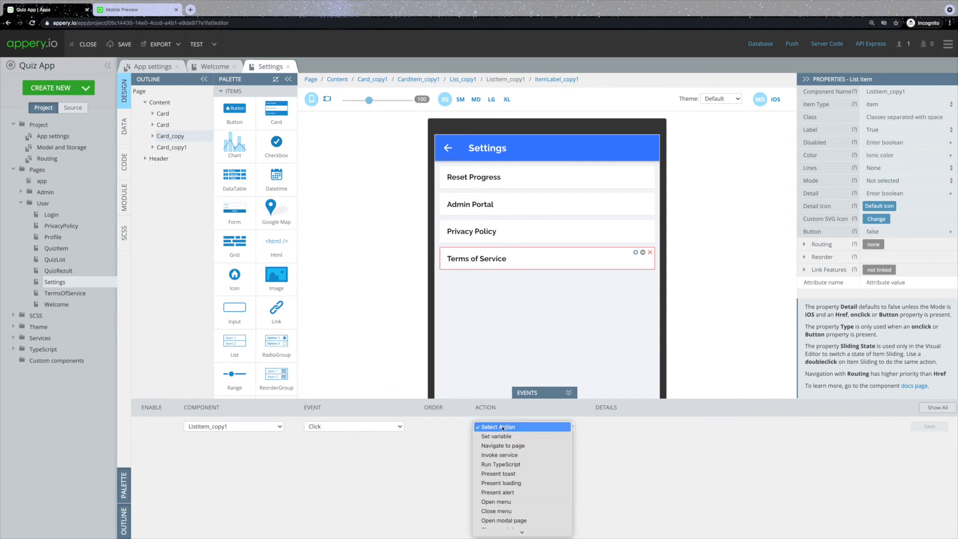
pyautogui.click(502, 445)
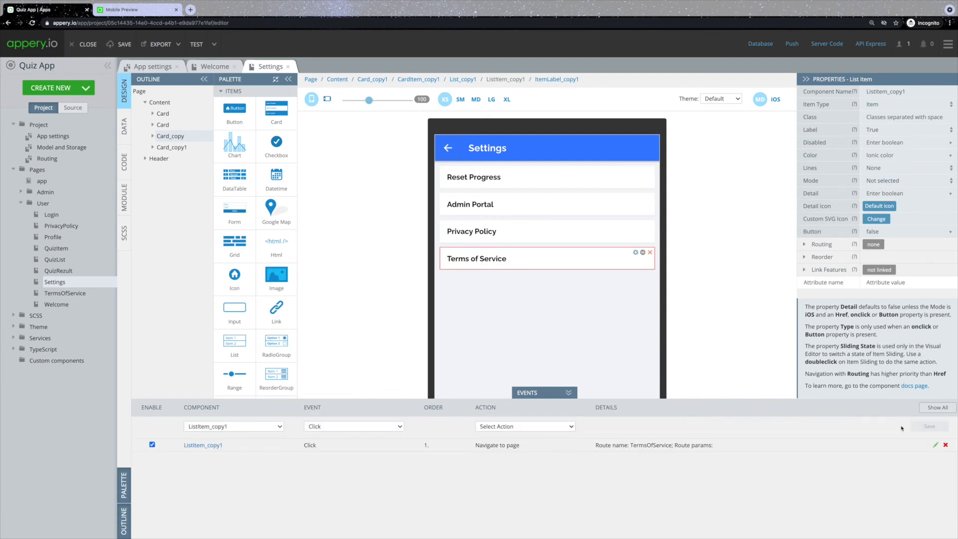
pyautogui.click(204, 44)
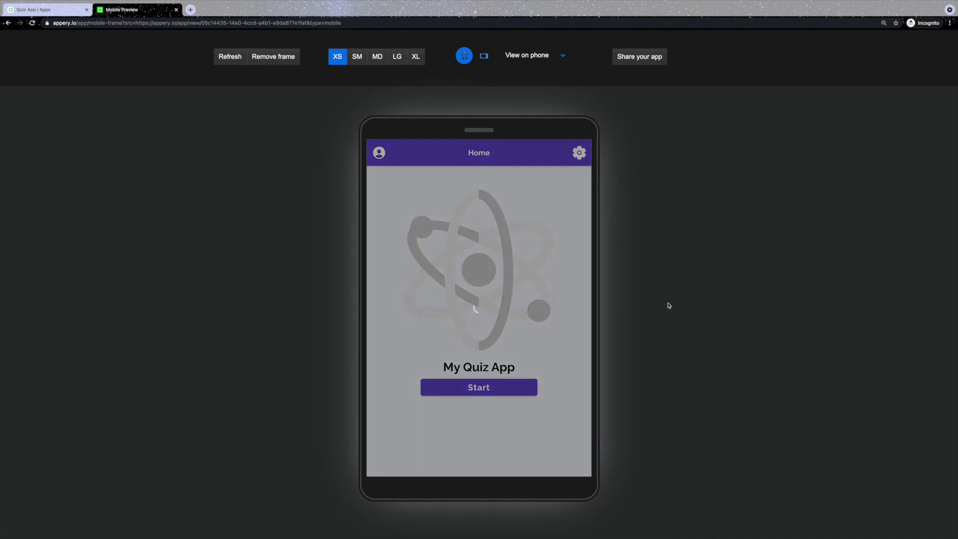
pyautogui.click(578, 153)
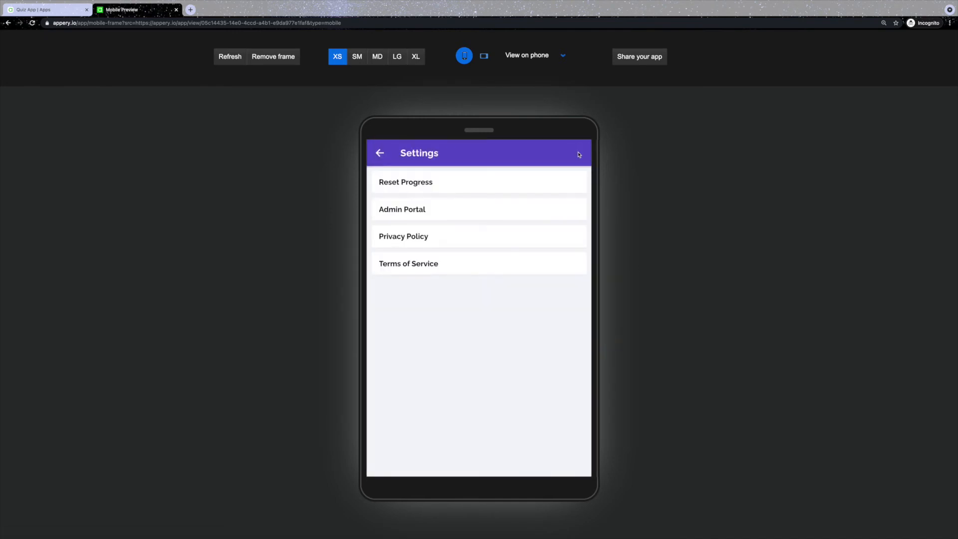
pyautogui.click(408, 264)
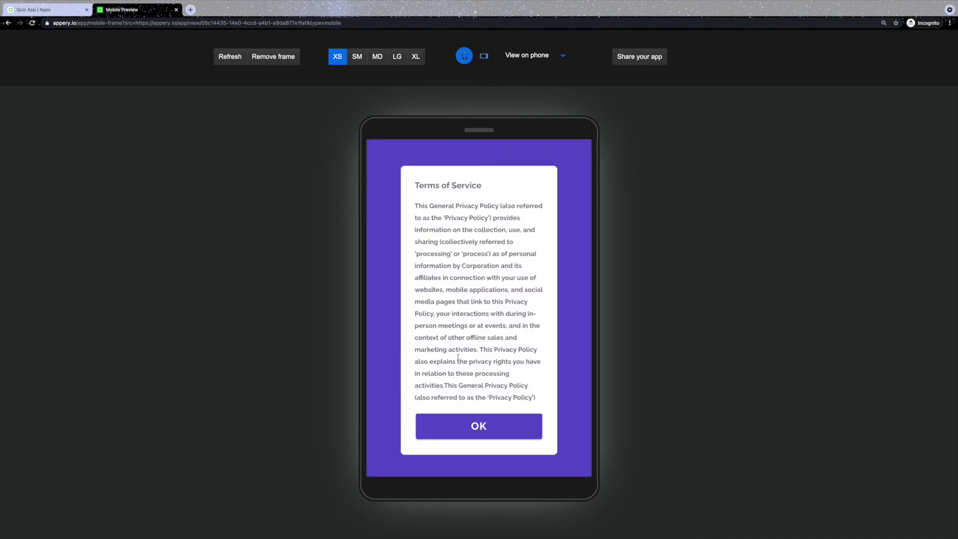
pyautogui.click(479, 427)
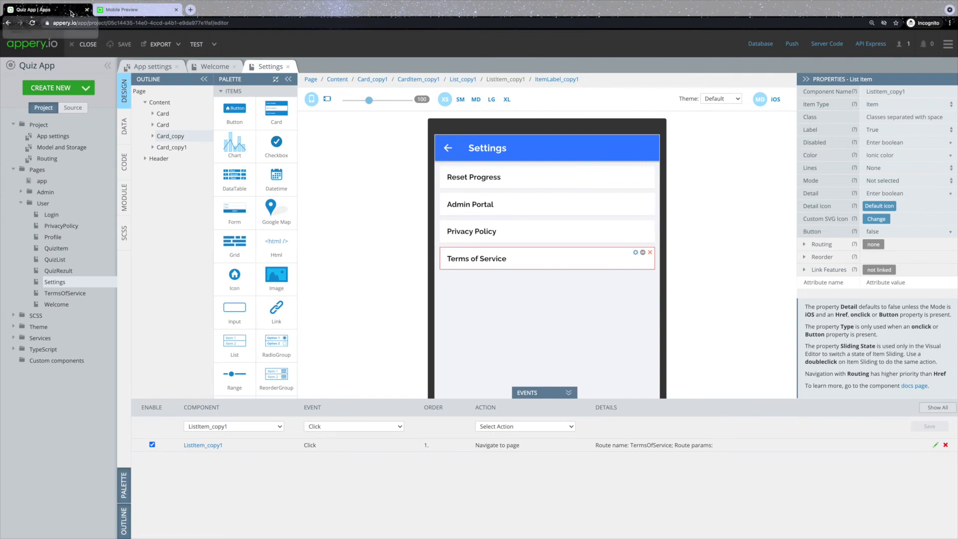
pyautogui.click(130, 9)
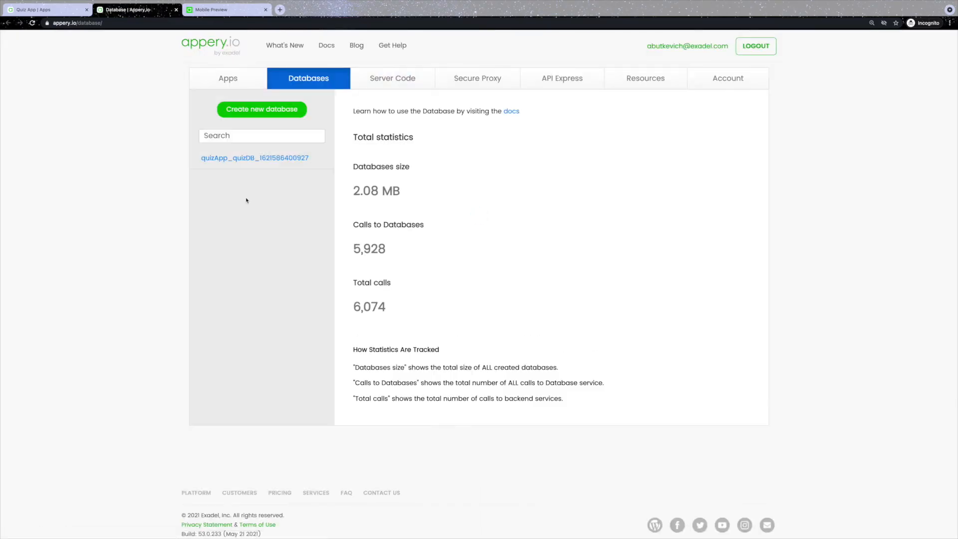
pyautogui.click(254, 158)
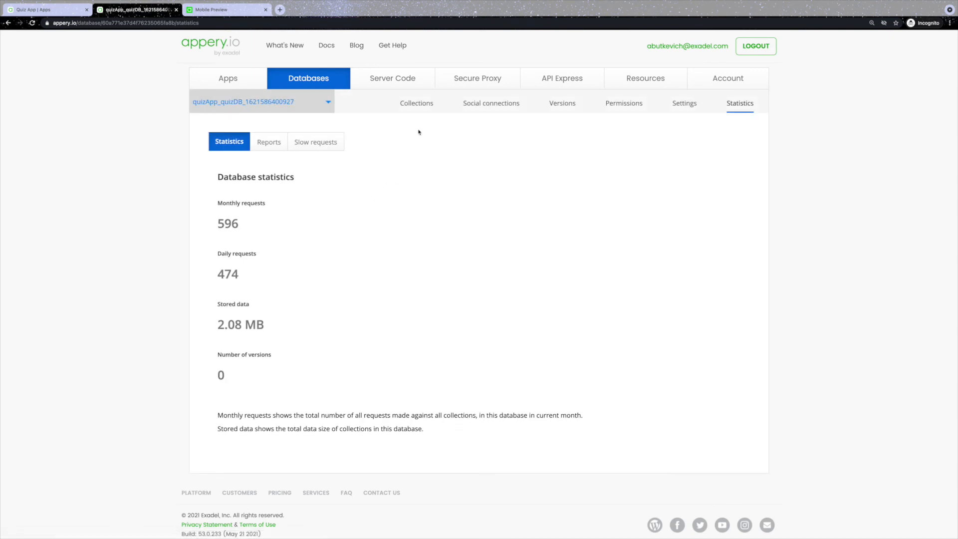
pyautogui.click(416, 103)
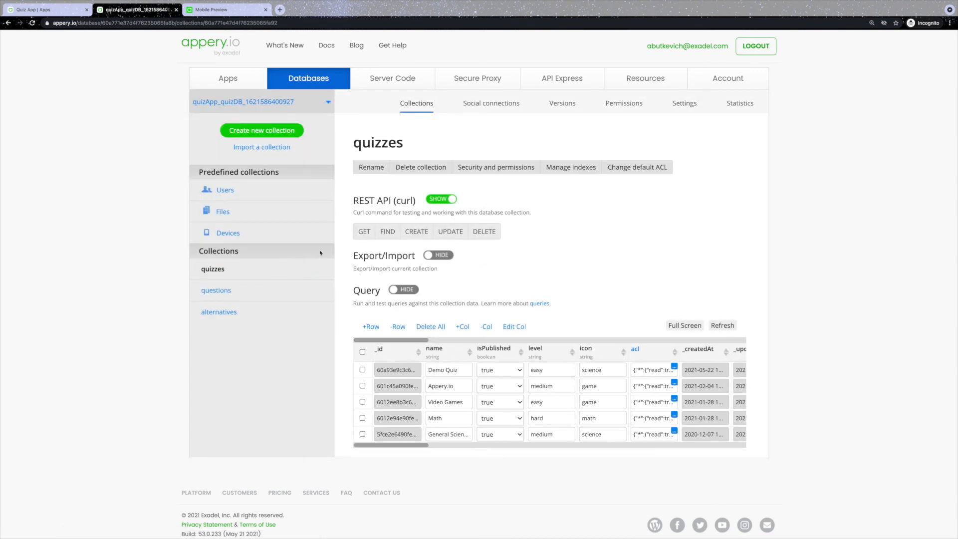
pyautogui.click(225, 190)
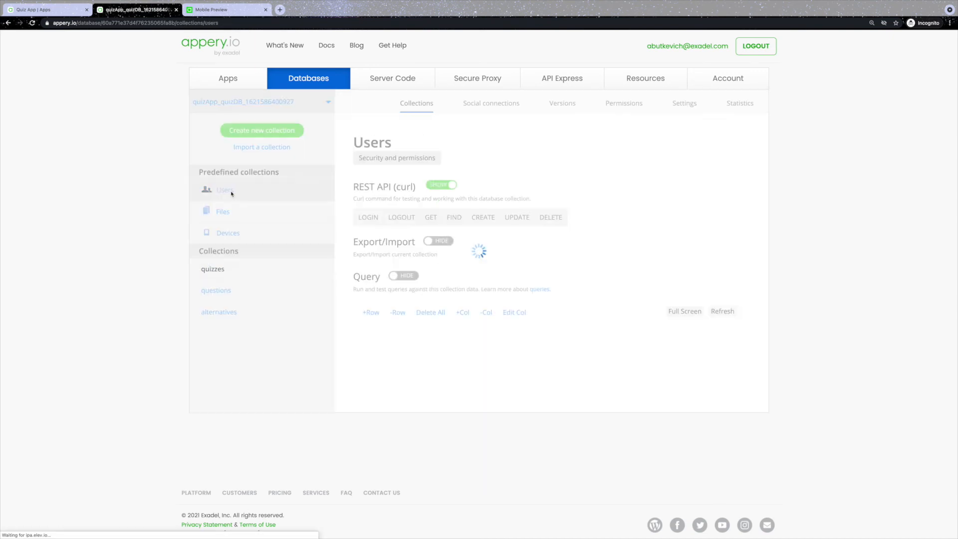
pyautogui.click(225, 190)
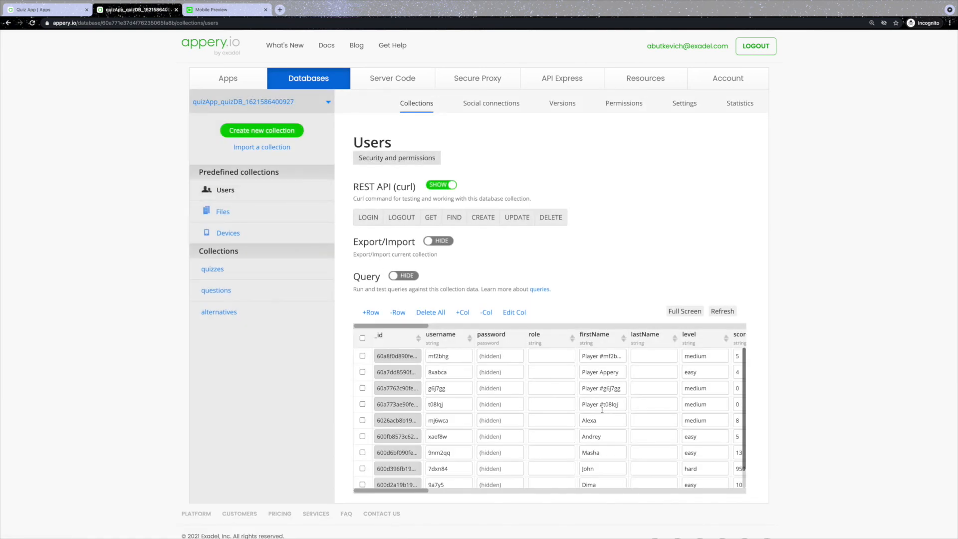
pyautogui.scroll(-3)
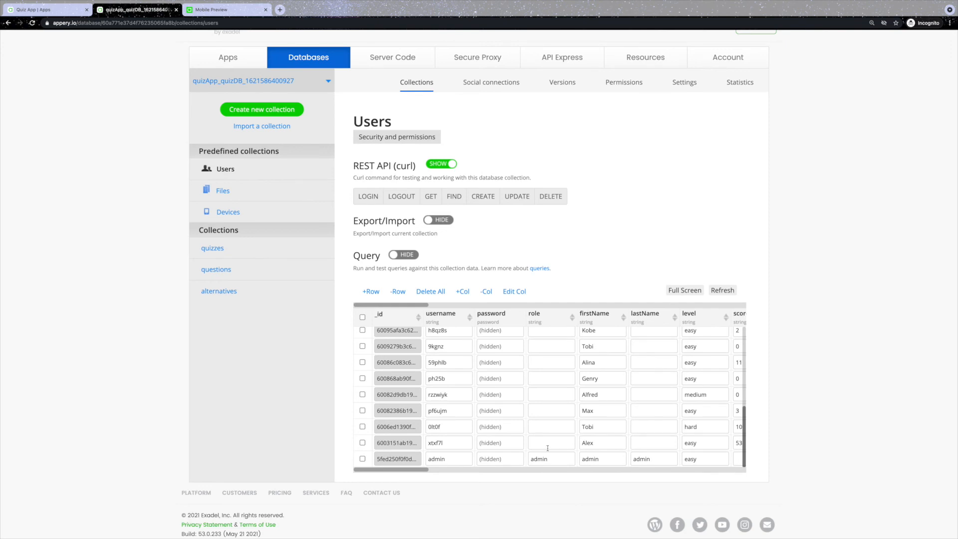
pyautogui.click(499, 461)
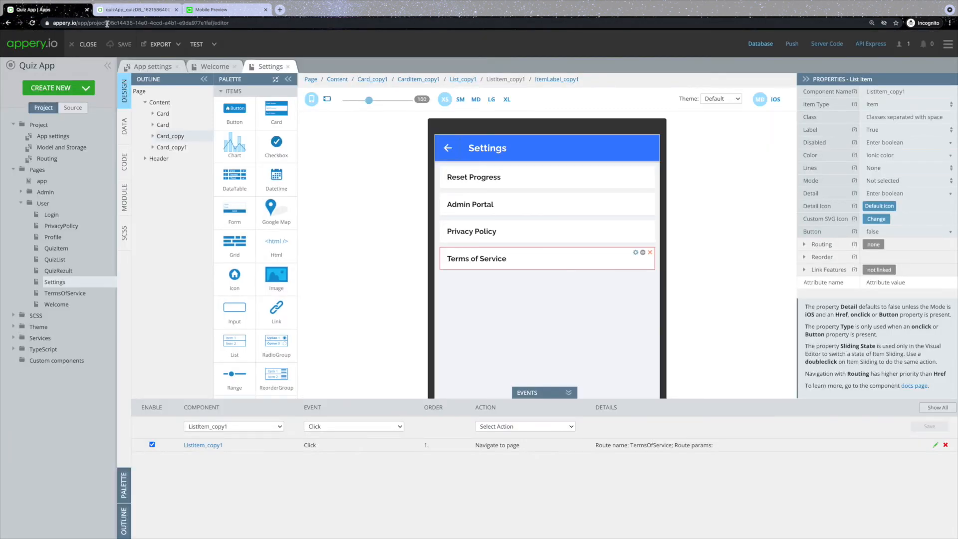
# - Start the iOS IPA export build for the Quiz App
pyautogui.click(161, 44)
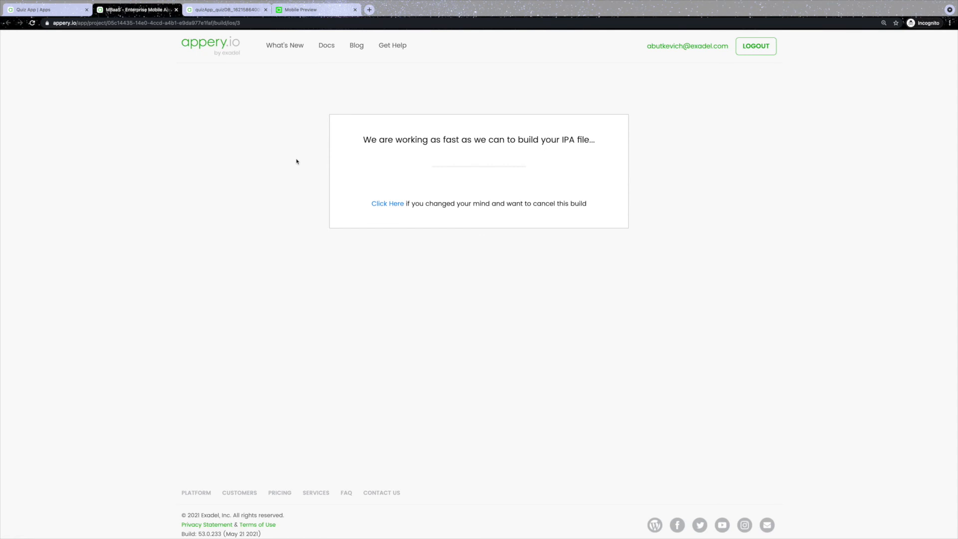
pyautogui.moveTo(293, 162)
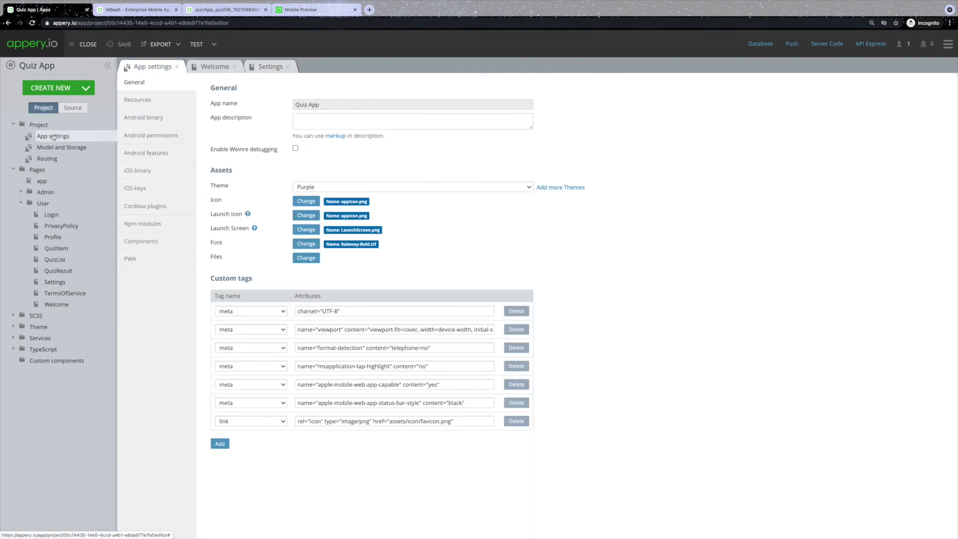
# - Review the iOS binary settings down to the distribution certificate and provisioning profile
pyautogui.click(136, 169)
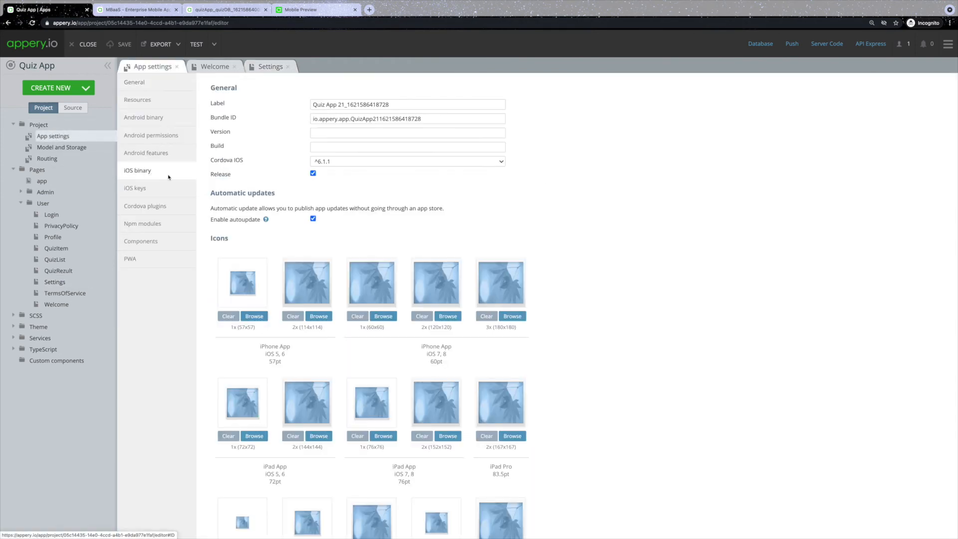
pyautogui.scroll(-3)
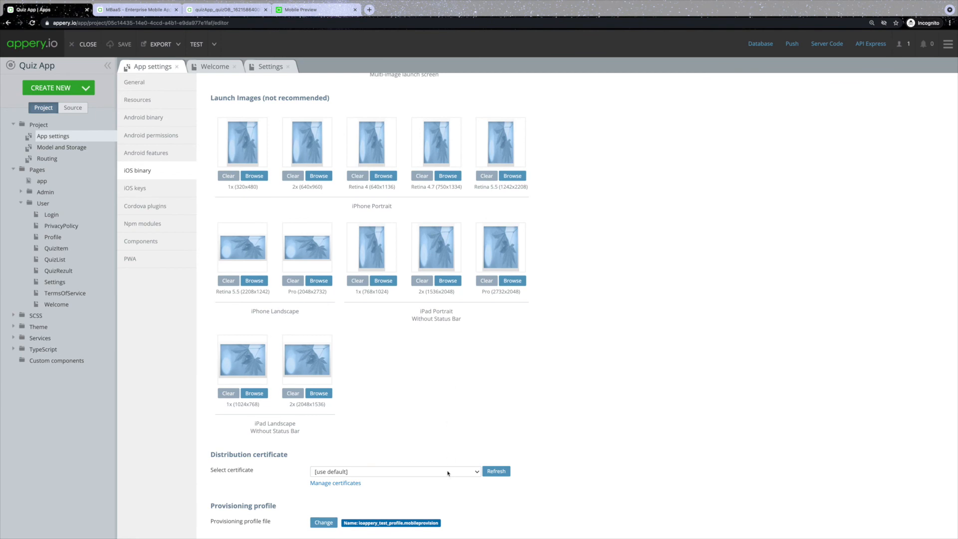
pyautogui.moveTo(451, 450)
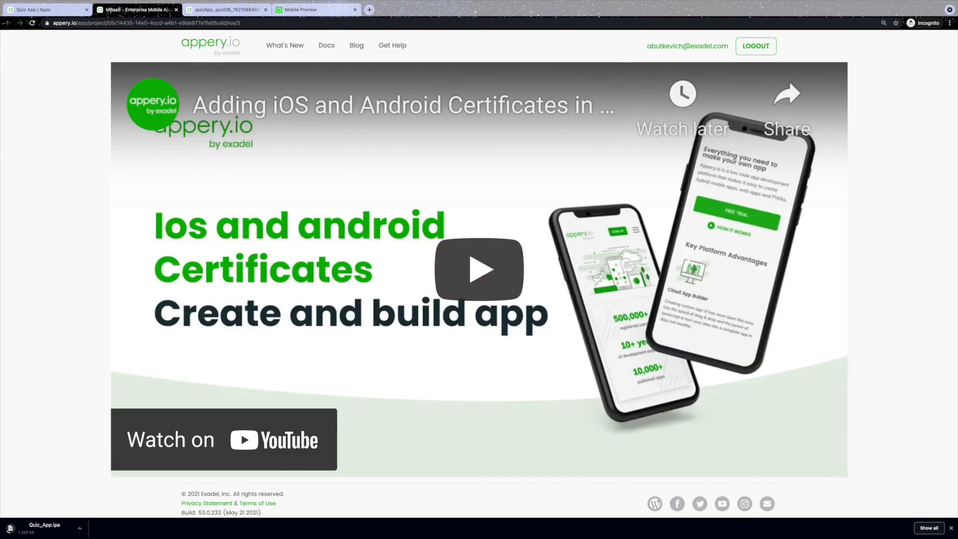
# - Install the downloaded Quiz_App.ipa on the iPhone 12 Pro simulator
pyautogui.click(478, 271)
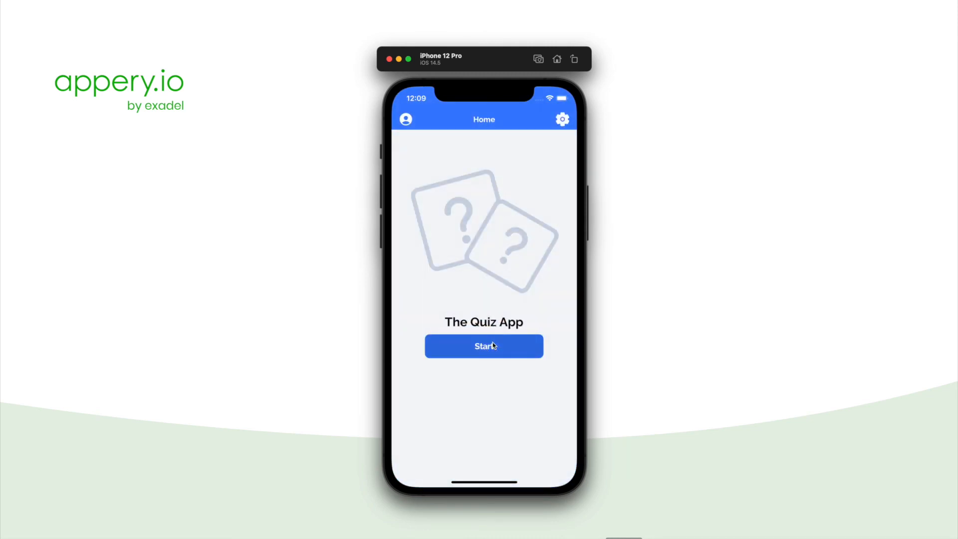
# - Play the General Science quiz answering Milky Way, then list Appery.io's YouTube videos
pyautogui.click(483, 347)
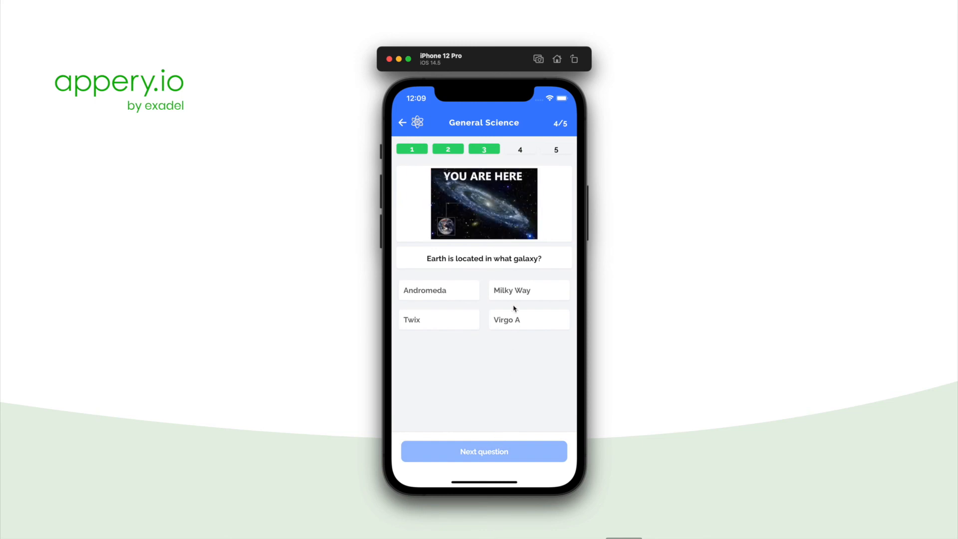
pyautogui.click(483, 451)
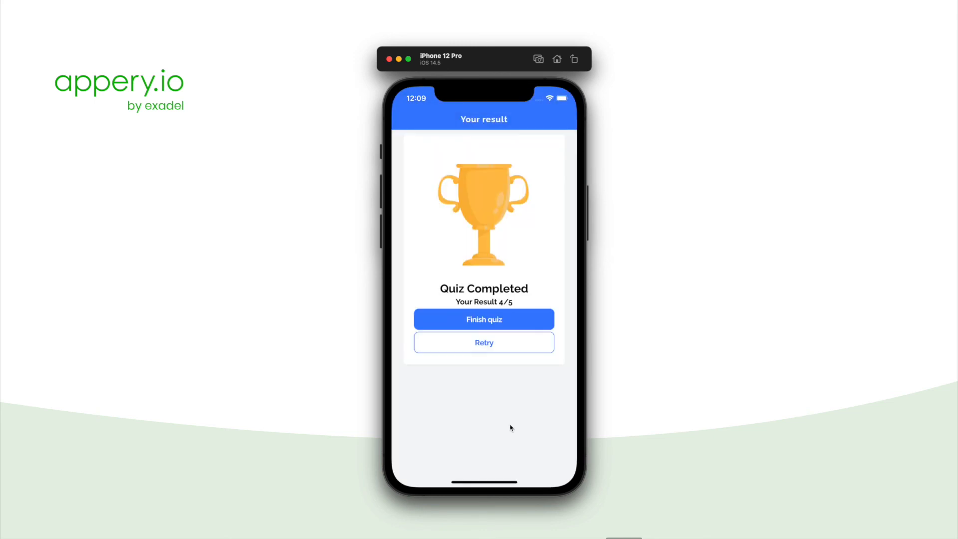
pyautogui.click(483, 320)
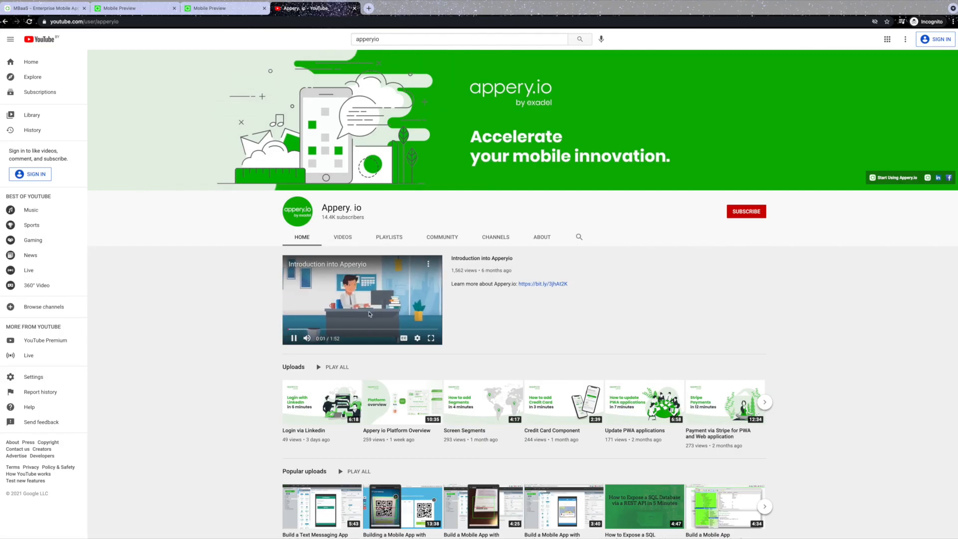
pyautogui.click(343, 238)
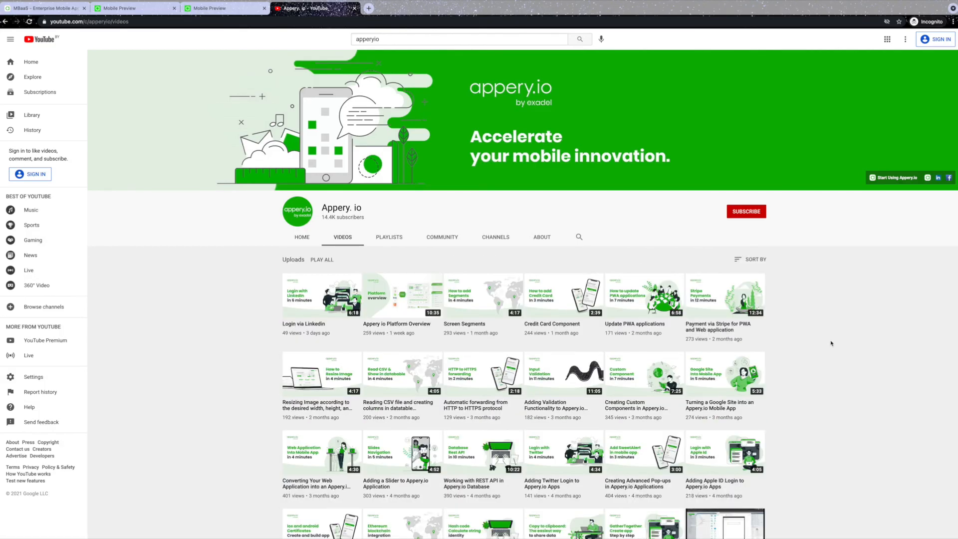